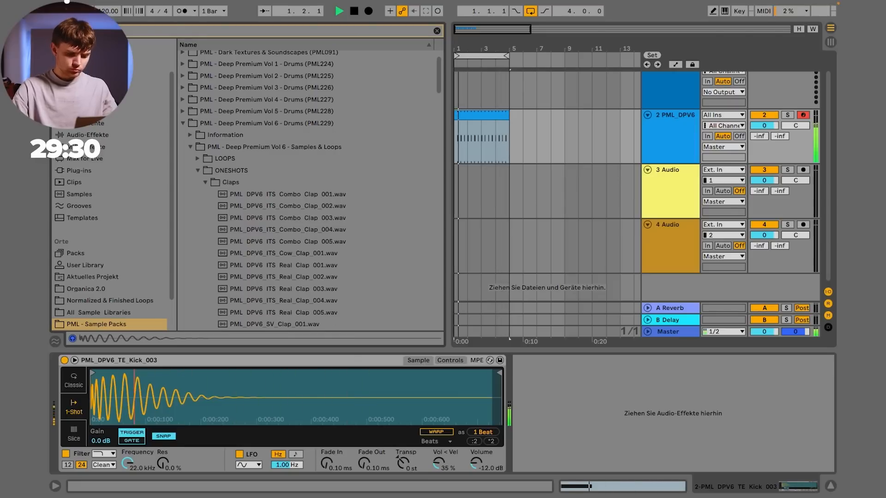
Step: Preview a clap one-shot and load Real Clap 004 onto a new track beside the kick
click(287, 210)
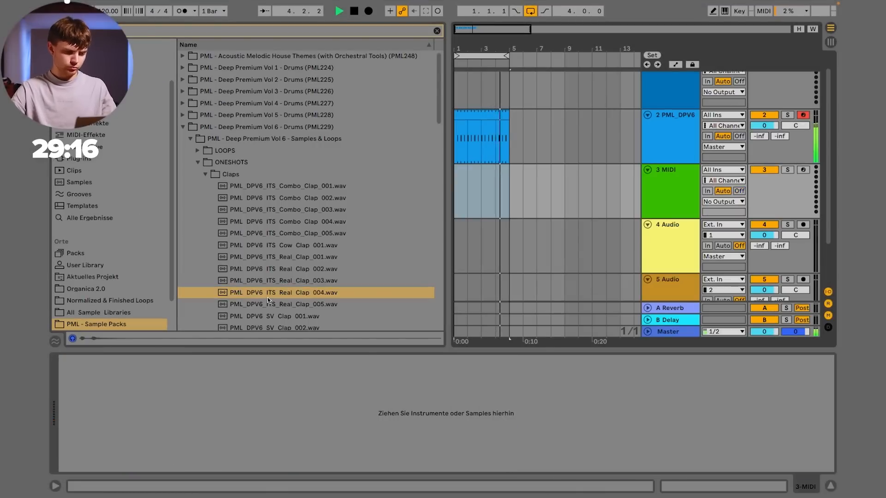
double_click(285, 293)
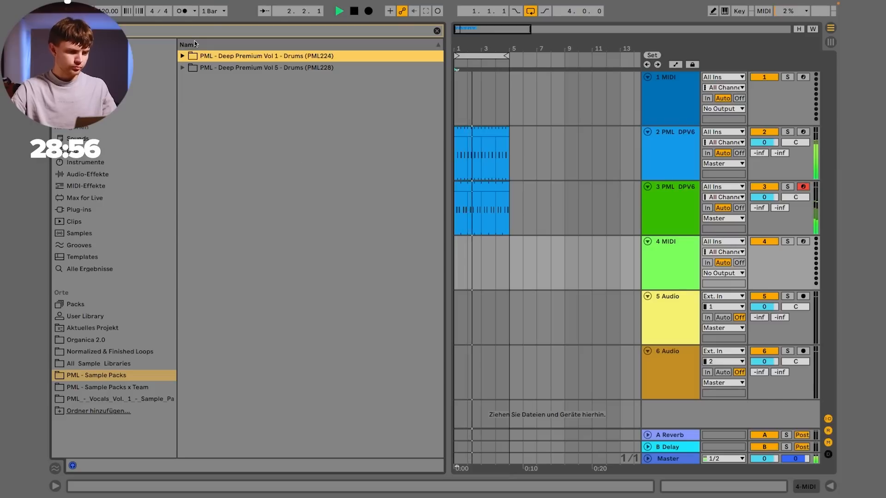
Step: Browse Deep Premium Vol 5 percussion one-shots and load the CLAVE 3 hit onto a new track
click(182, 67)
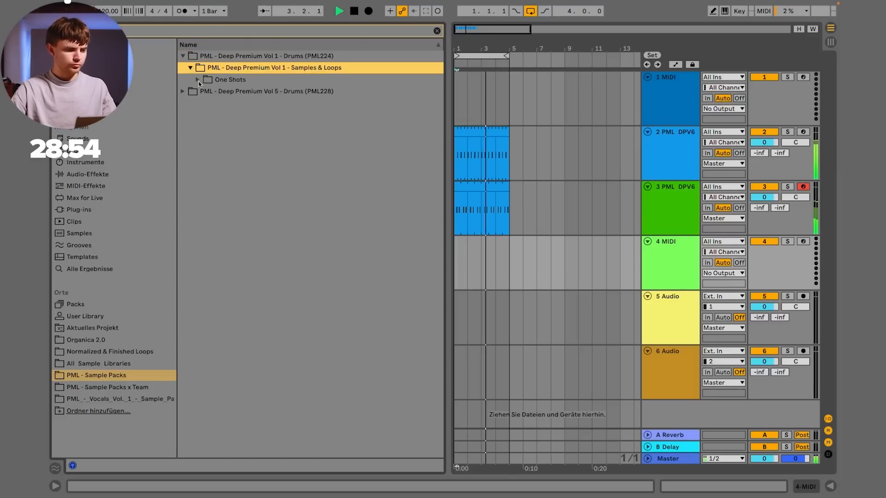
click(212, 102)
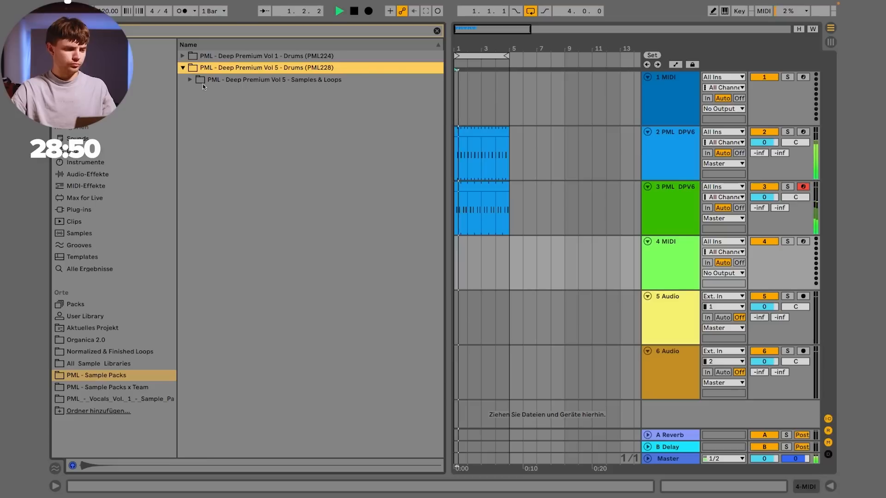
click(205, 103)
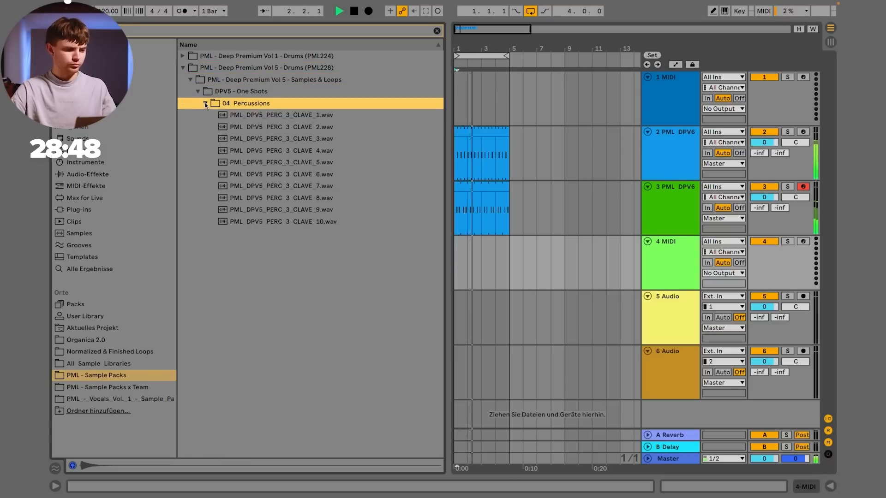
click(279, 139)
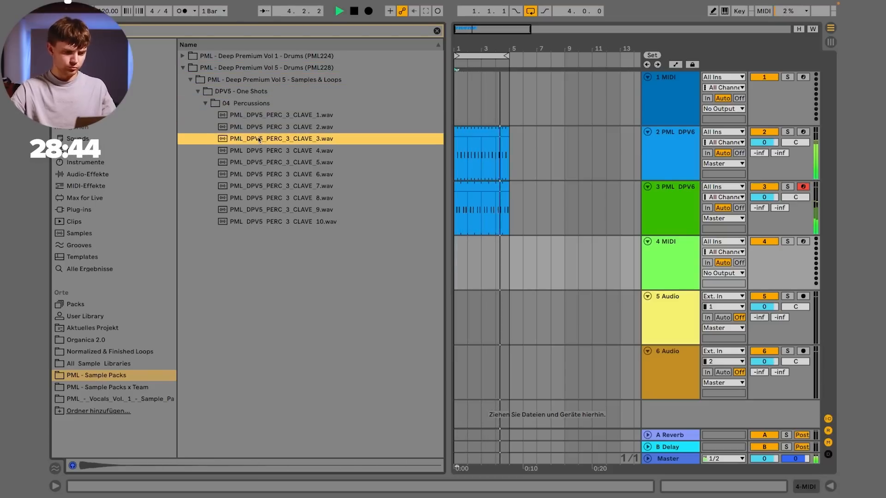
double_click(281, 138)
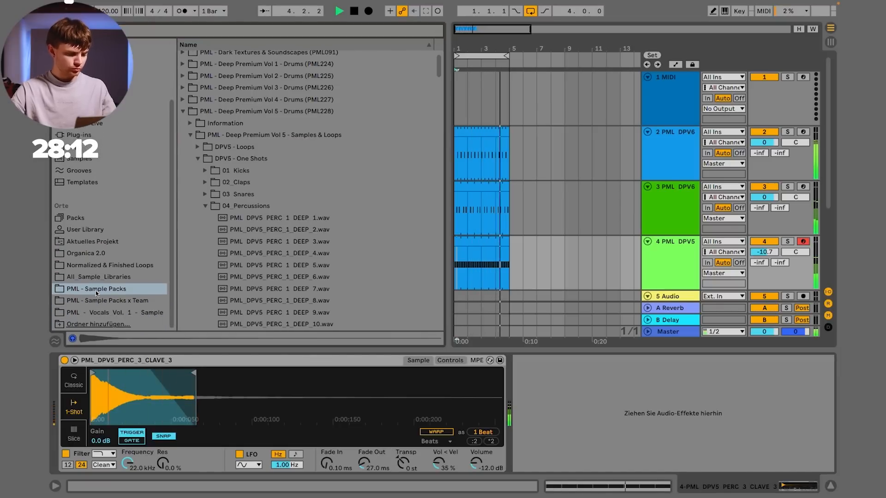
Step: Preview a Percussive House percussion loop from the team sample packs for a new audio track
click(107, 299)
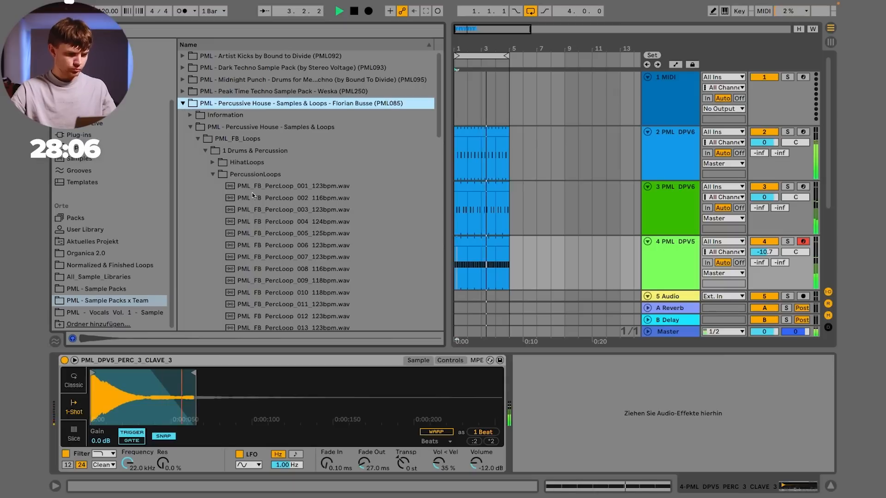
click(292, 209)
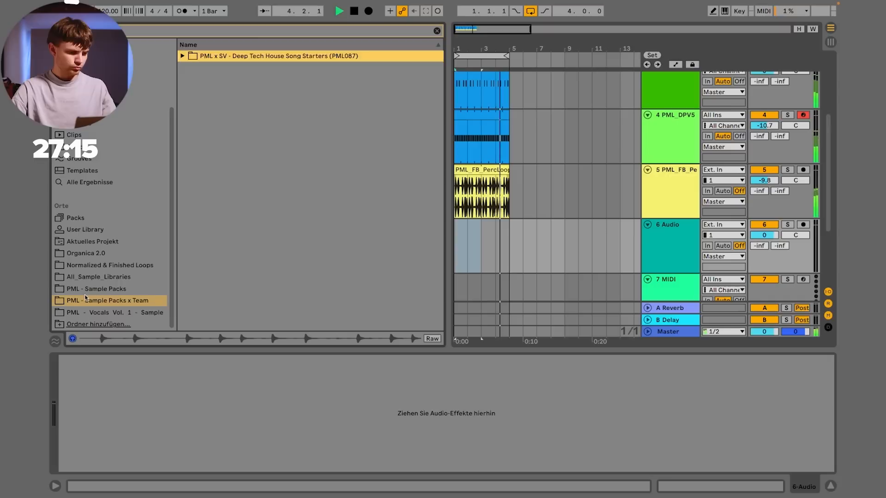
Step: Audition an arp loop from Acoustic Melodic House Themes and tonal percussion loop 027
click(97, 289)
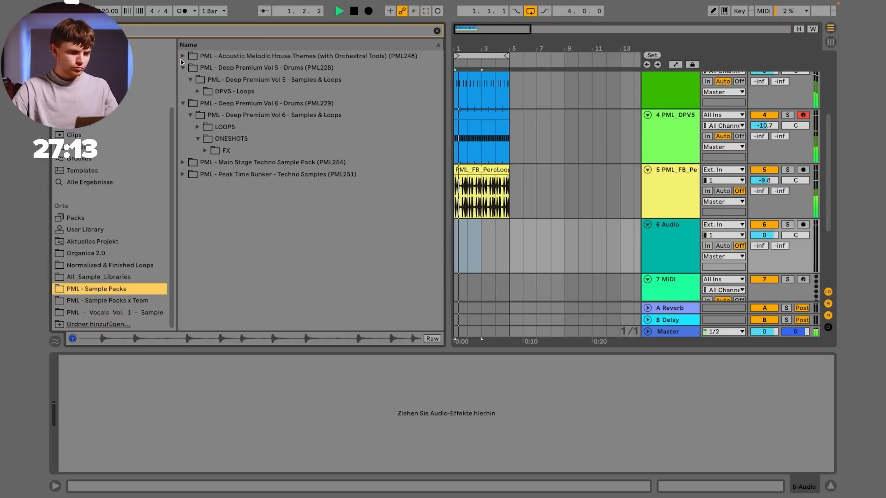
click(183, 55)
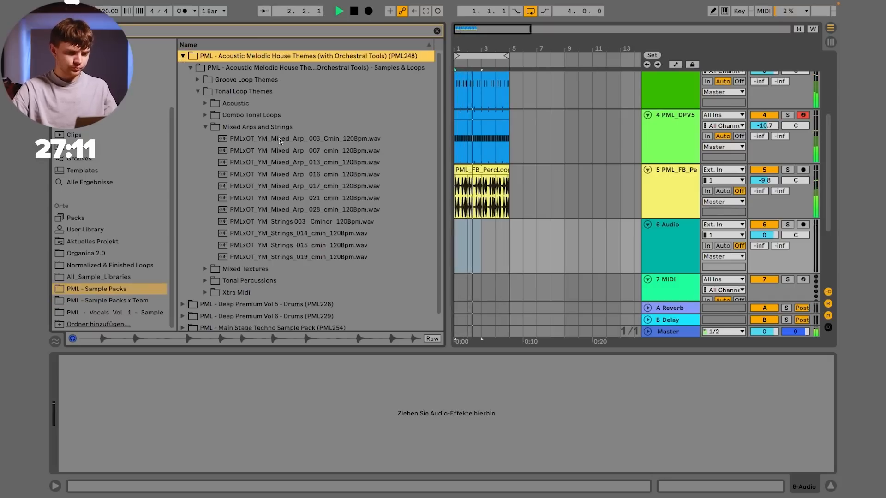
click(304, 138)
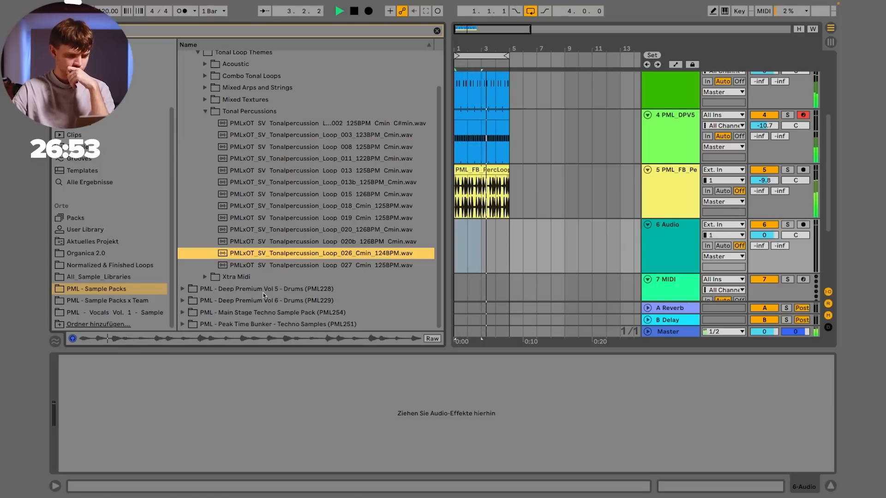
click(322, 265)
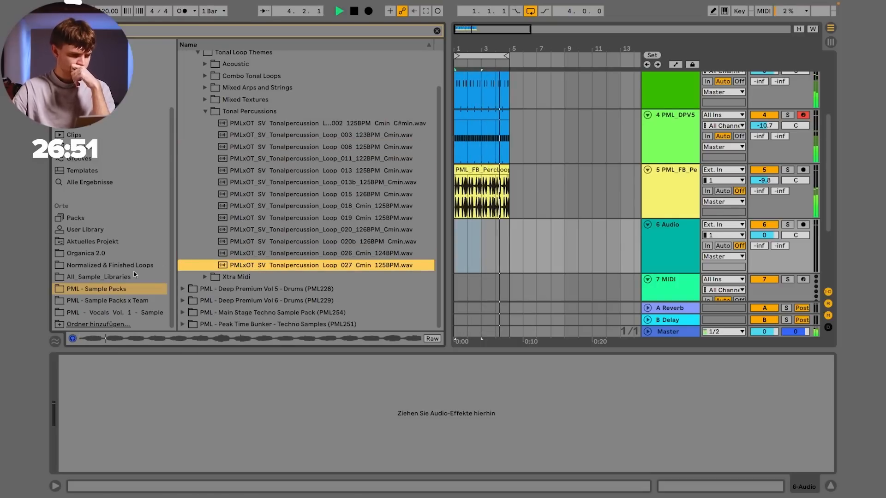
Step: Switch to all sample libraries and preview an ambience sample on the way to the Orchestral Tools pads
click(107, 299)
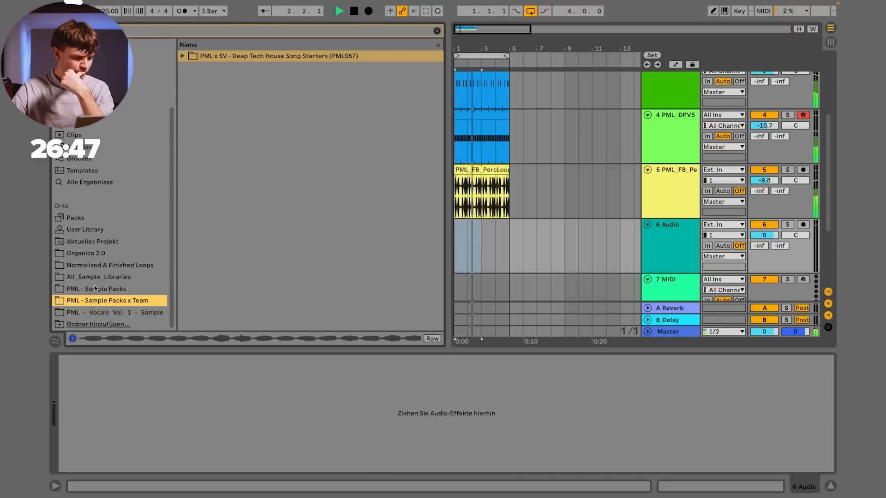
click(98, 277)
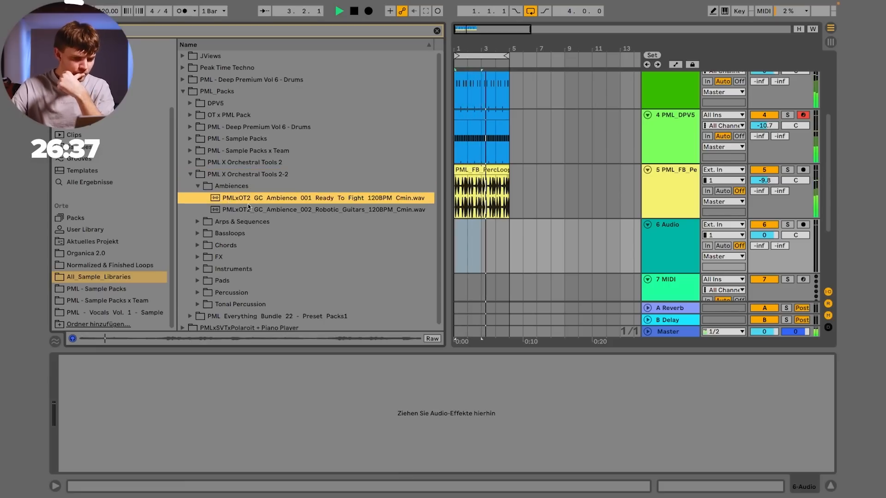
click(317, 210)
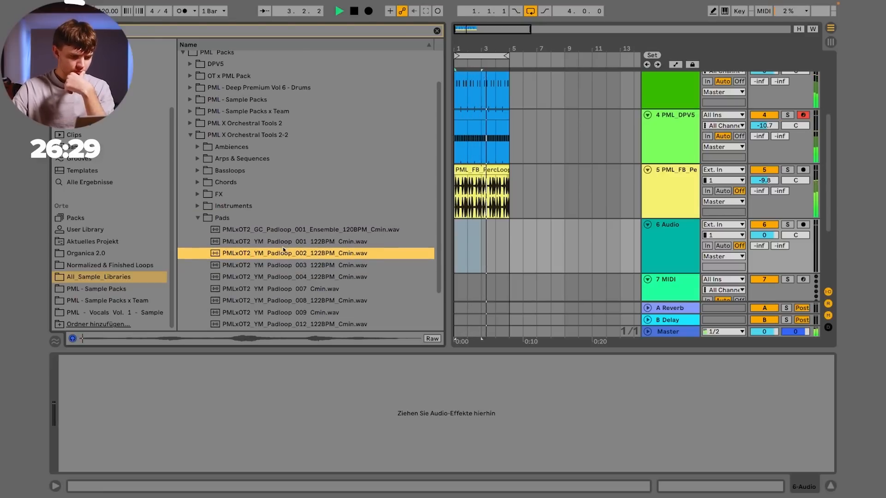
Step: Place Padloop 002 C-minor on a new audio track and extend it across the arrangement
drag(293, 253, 546, 245)
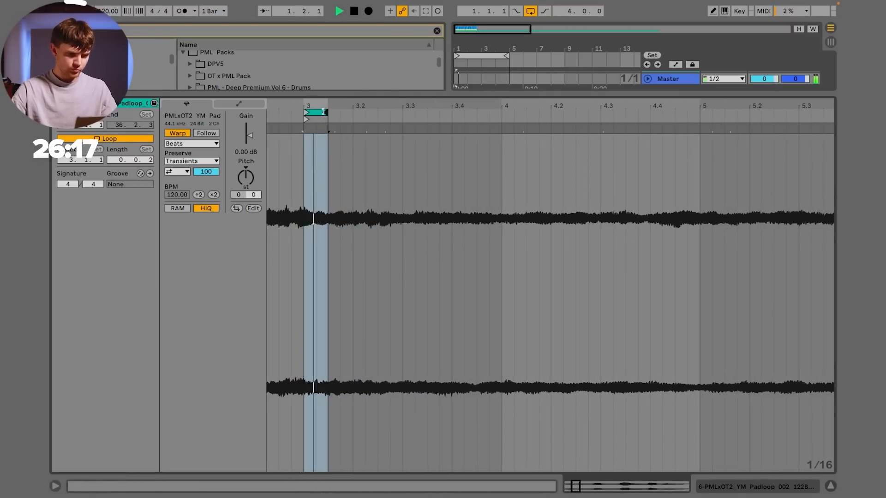
click(175, 172)
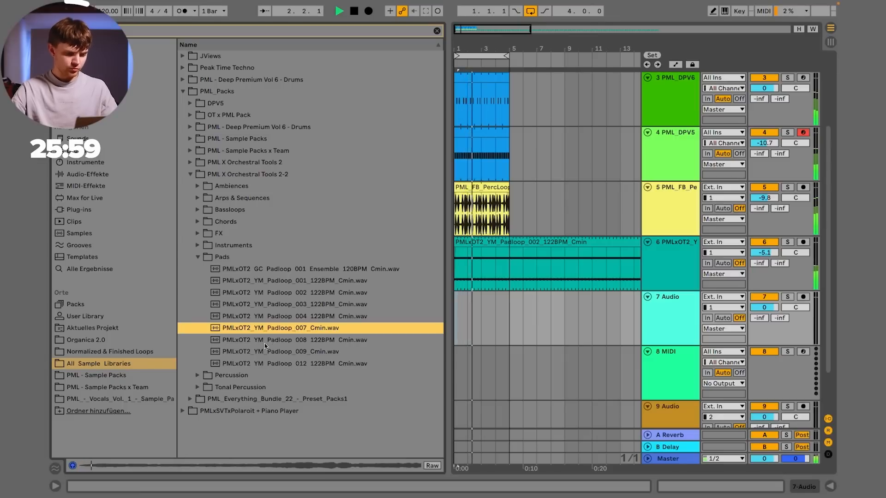
Step: Audition Padloop 007 and tonal percussion loops 003 and 009, then place loop 015 into the arrangement
click(276, 351)
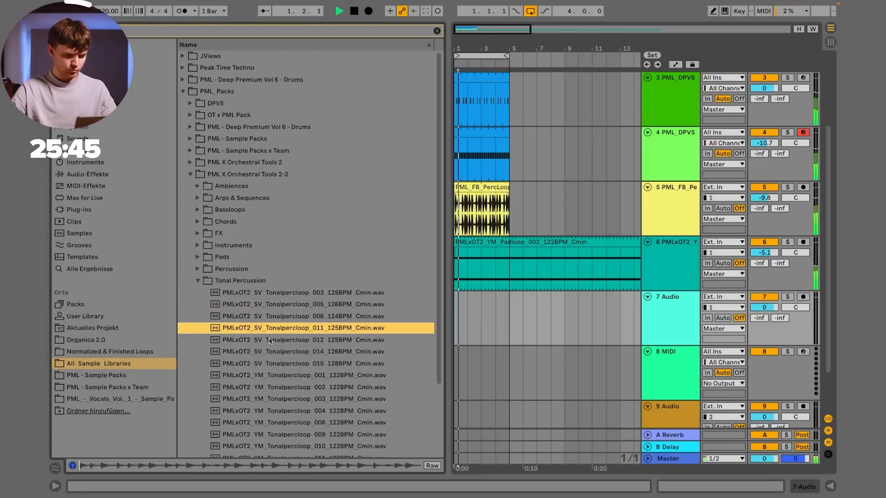
scroll(down, 3)
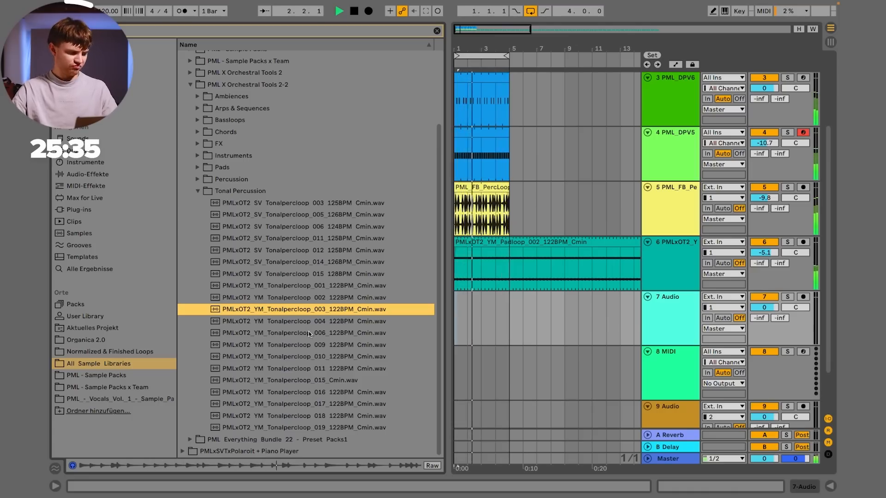
click(303, 333)
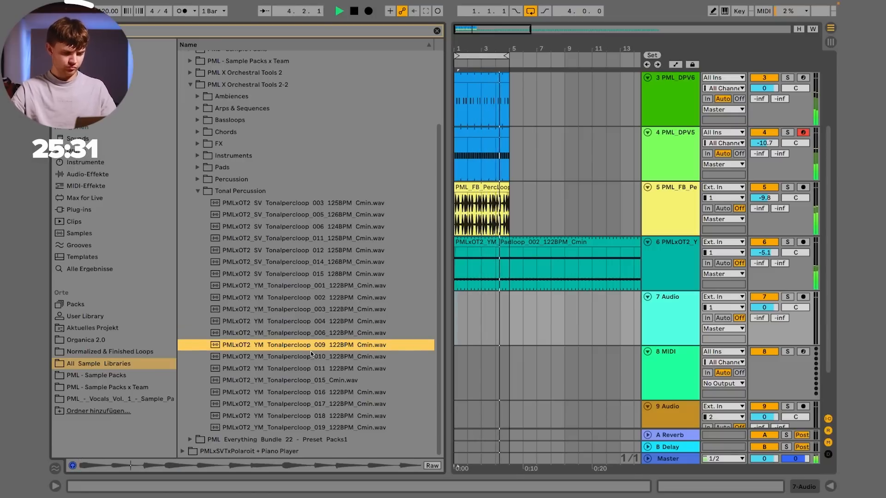
click(294, 379)
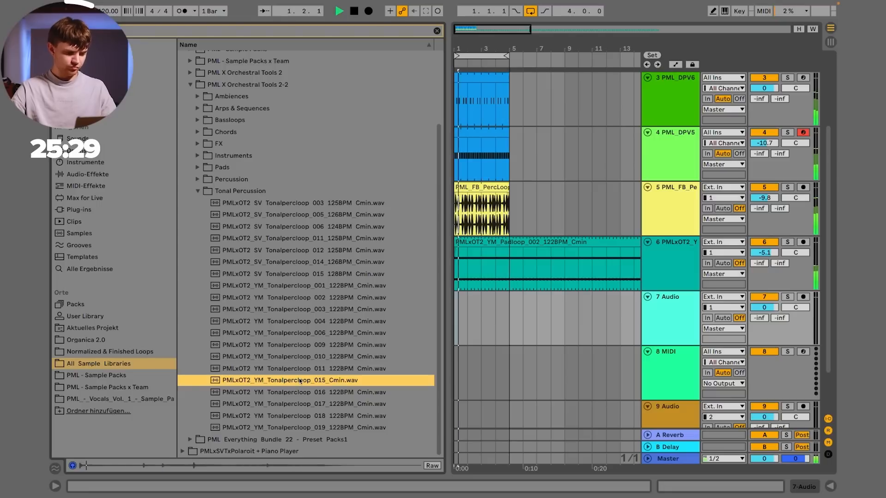
drag(288, 379, 547, 319)
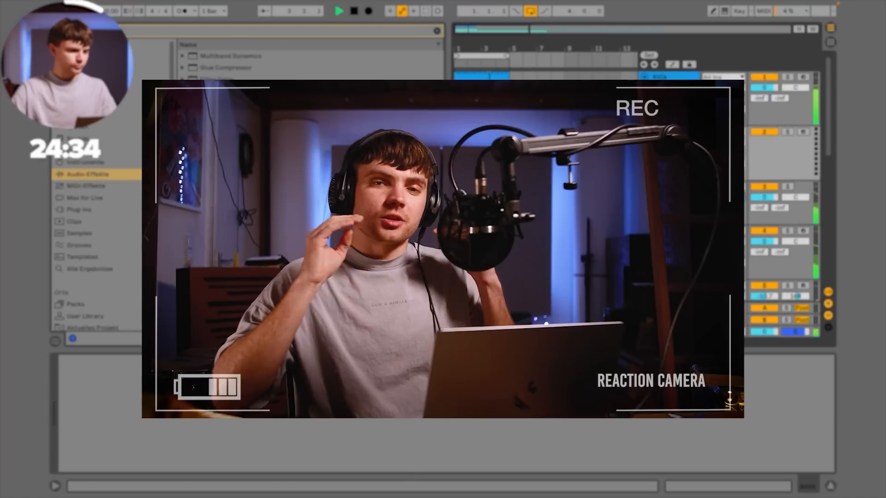
Step: Bring up Diva on the bass track and show the PML DMT user preset banks
click(79, 209)
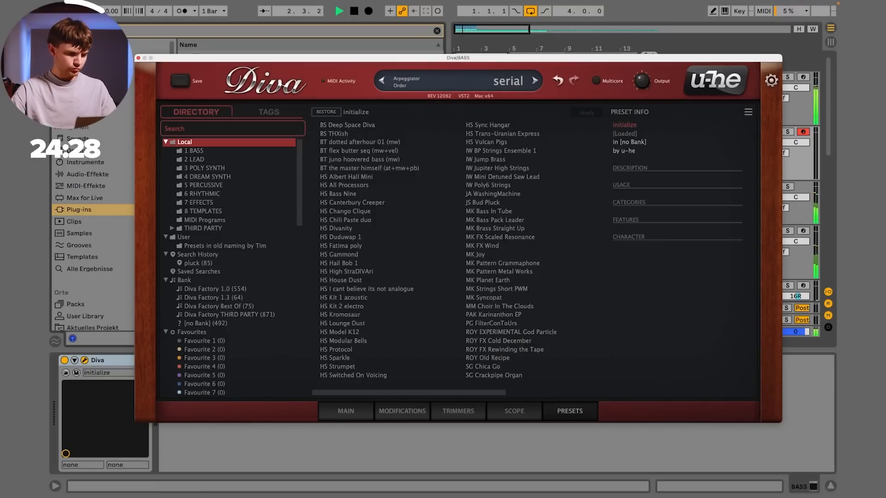
click(184, 237)
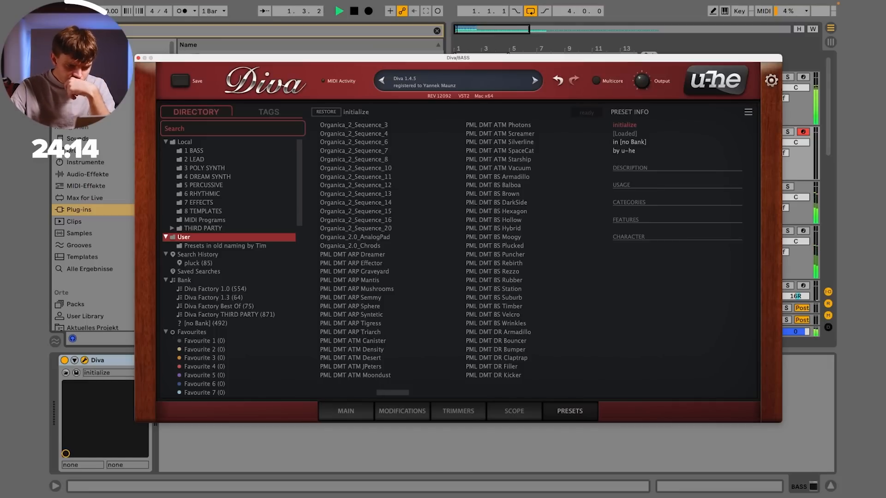
click(493, 255)
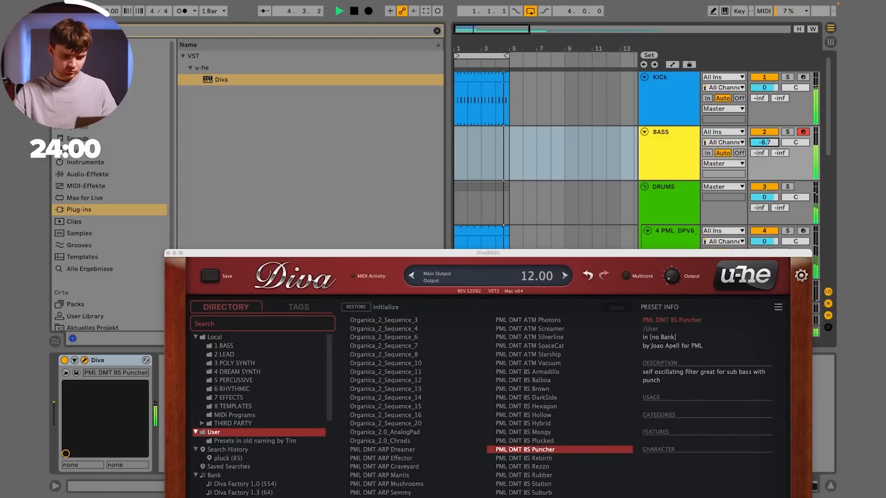
Step: Audition the BS Hybrid, Hollow and Hexagon bass presets and one further patch
click(522, 423)
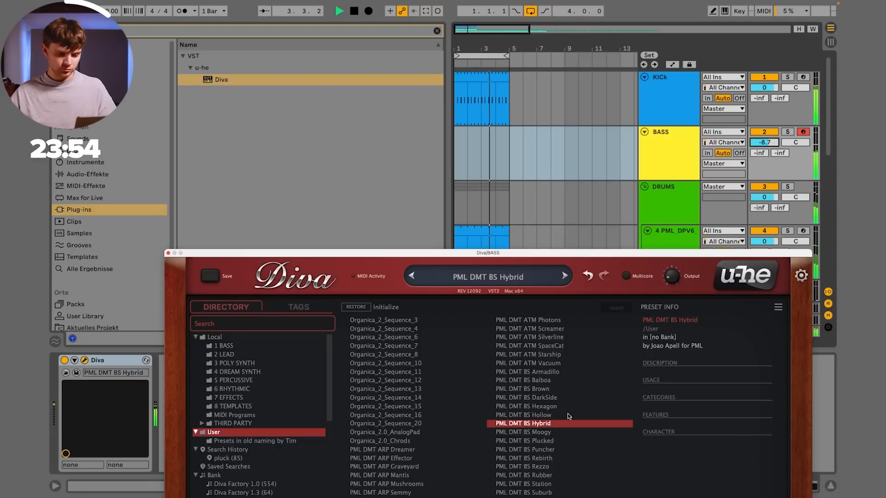
click(522, 414)
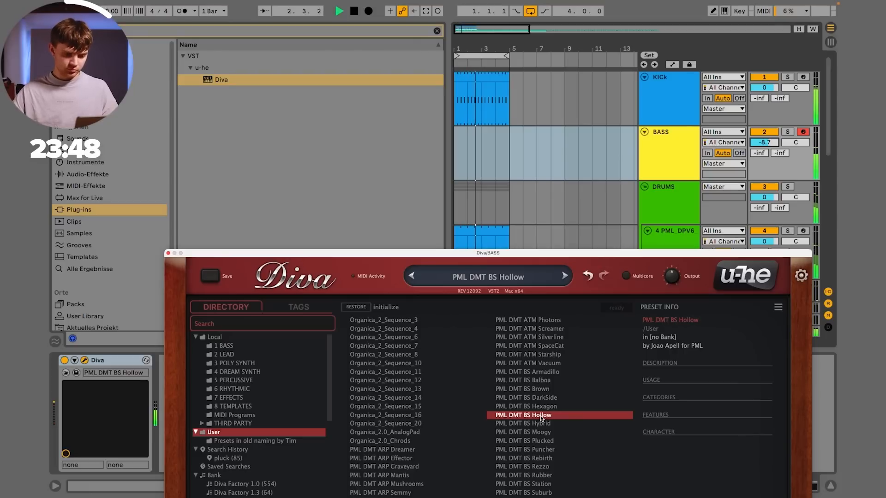
click(525, 406)
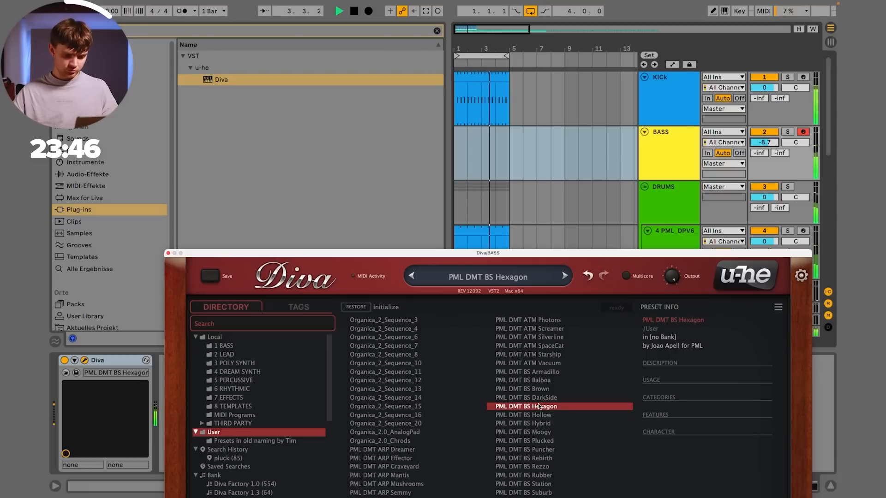
click(527, 485)
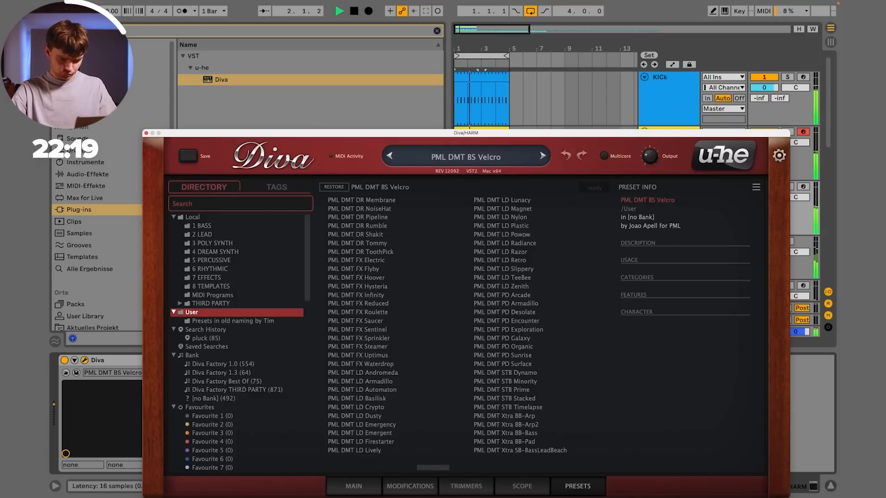
Step: Copy the BASS 3 clip to the HARM track and move its notes to C4 and G#3
click(507, 346)
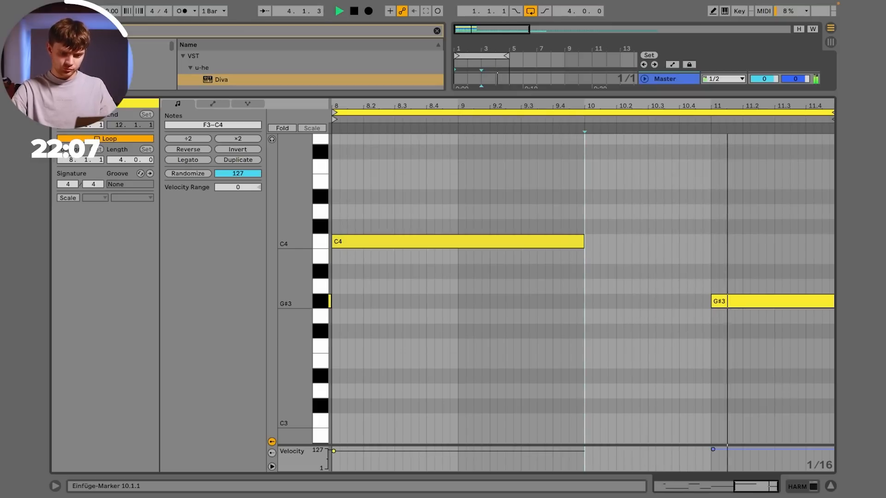
drag(779, 301, 780, 286)
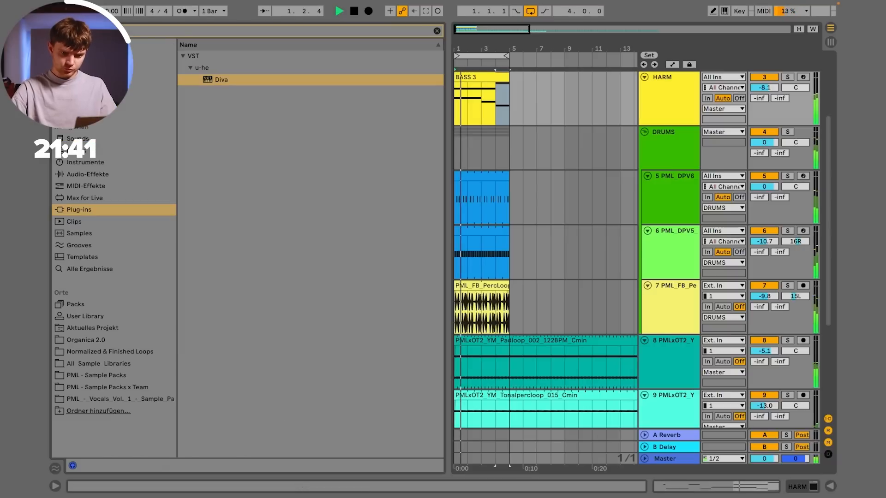
Step: Audition PD Arcade, Galaxy, Organic and PAD Isolation, Melodrama, Phantasm in the HARM track's Diva
double_click(221, 79)
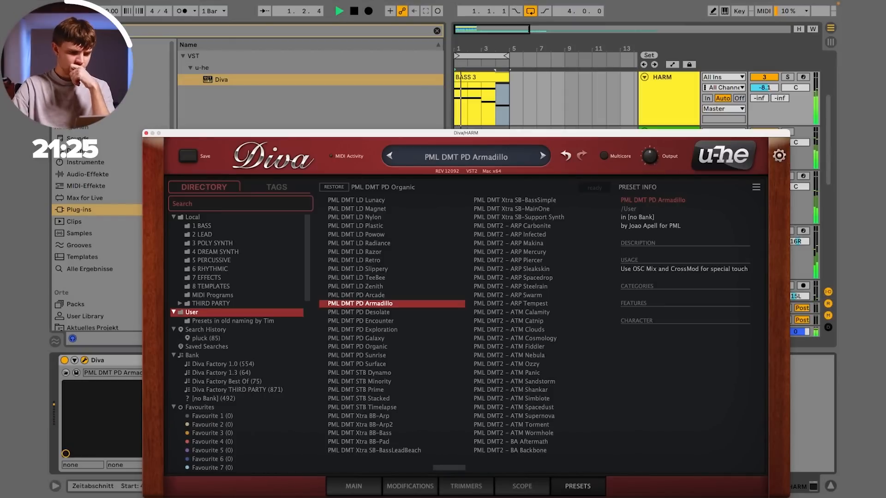
click(357, 295)
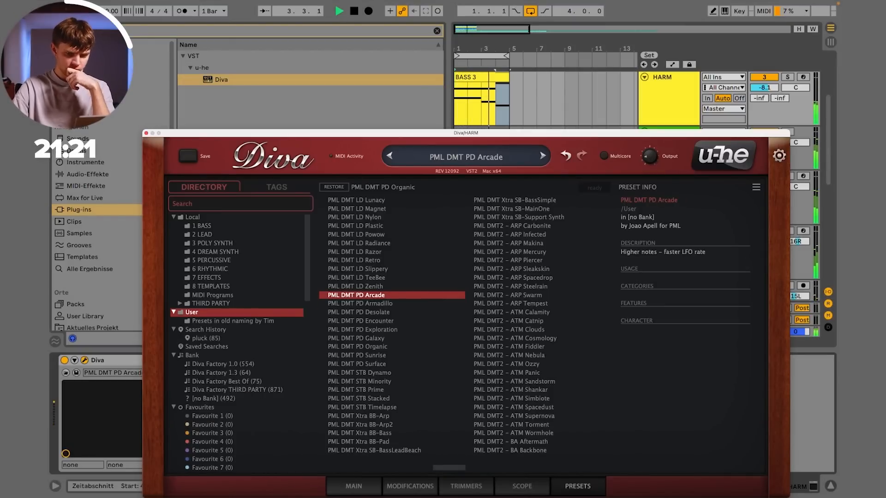
click(367, 338)
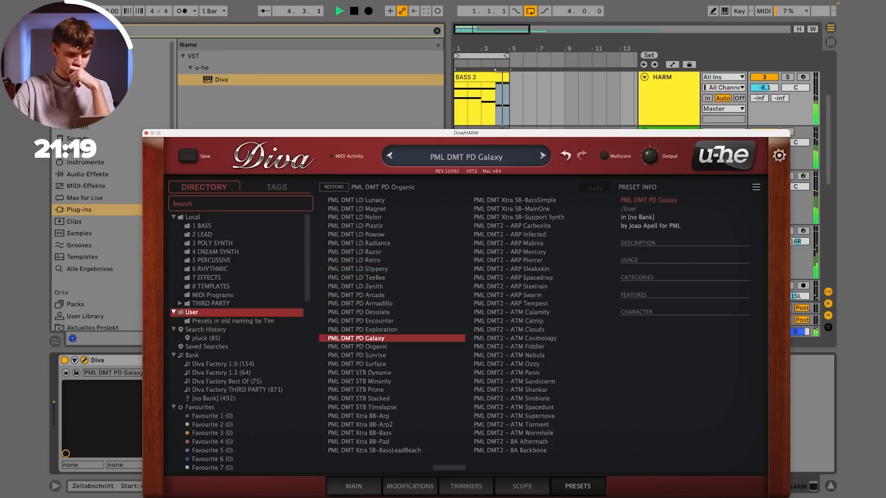
click(359, 346)
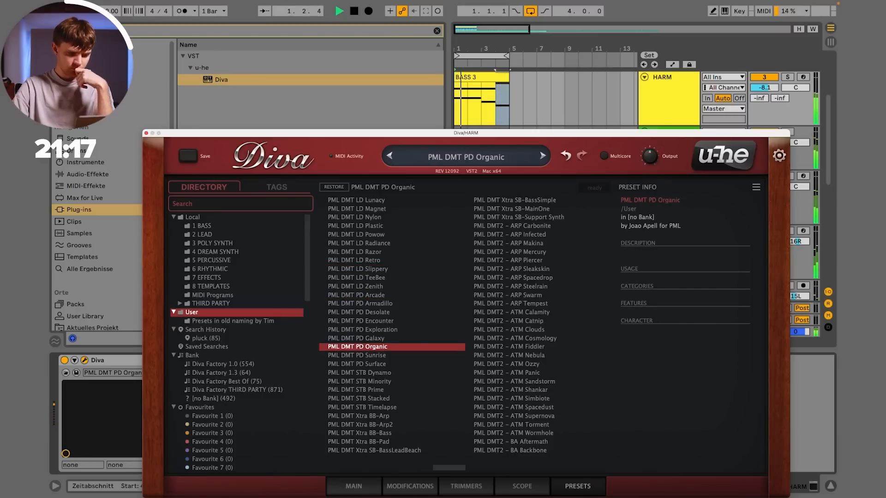
scroll(down, 3)
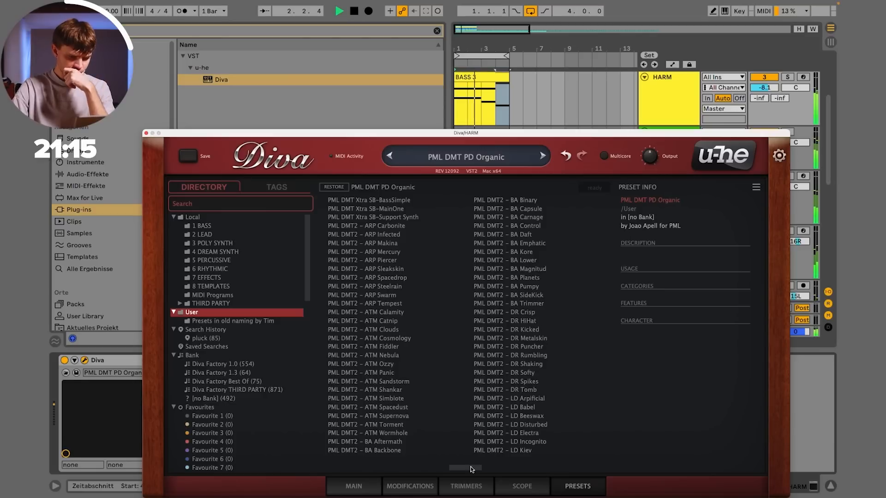
scroll(down, 3)
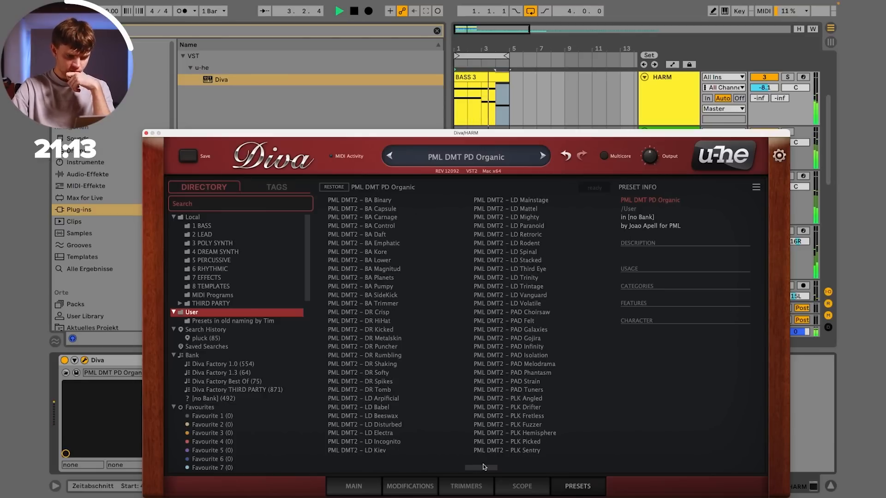
click(511, 354)
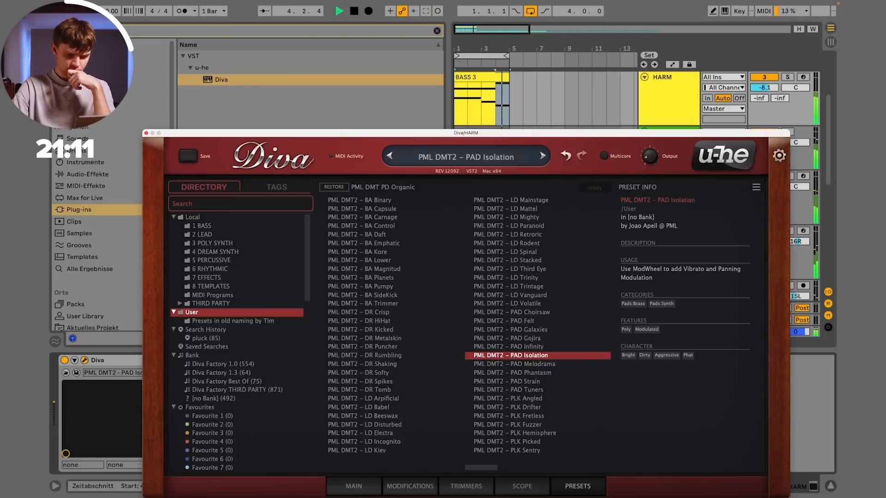
click(510, 363)
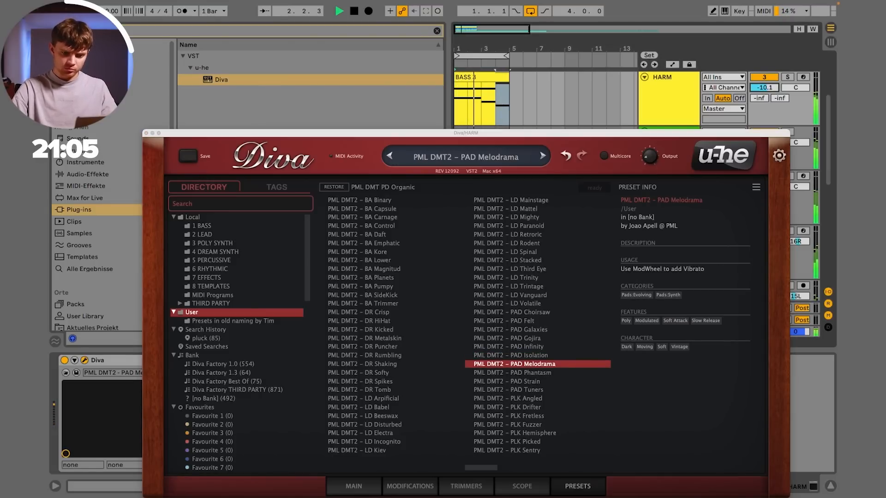
click(513, 372)
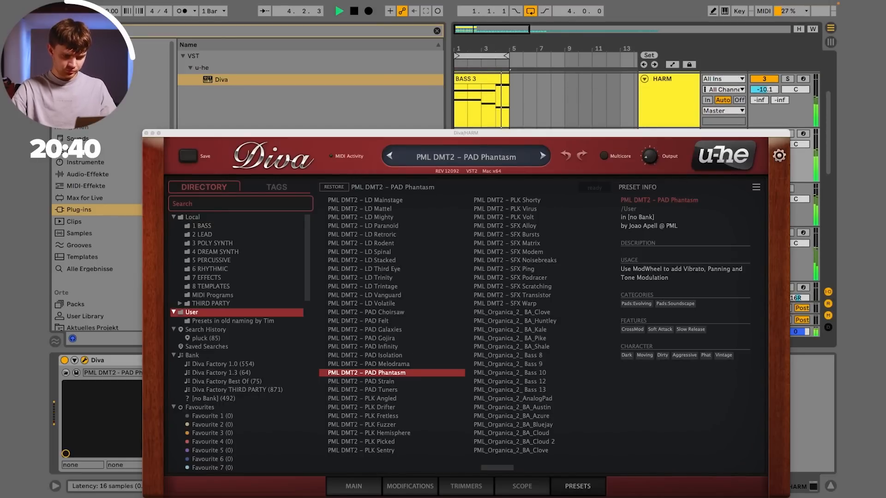
Step: Try PAD Gojira, Strain, DR Armadillo, STB Stacked, Xtra BB-Bass and leave Xtra BB-Pad loaded
click(367, 338)
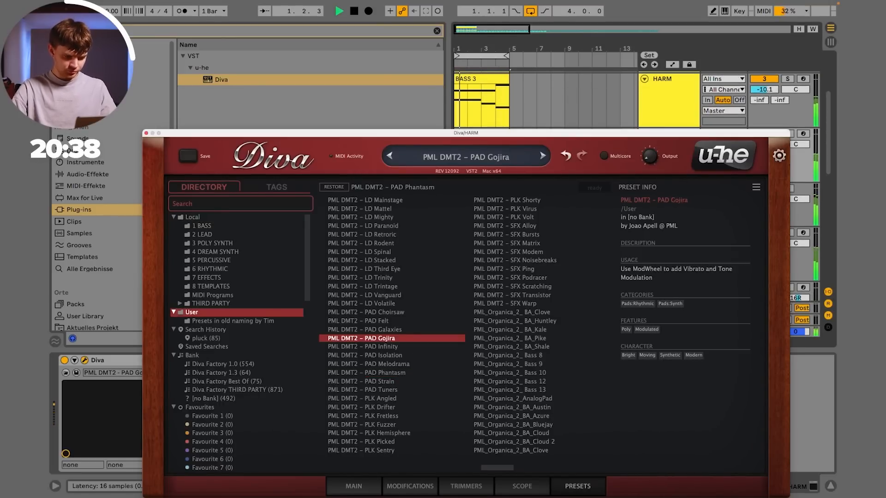
click(370, 381)
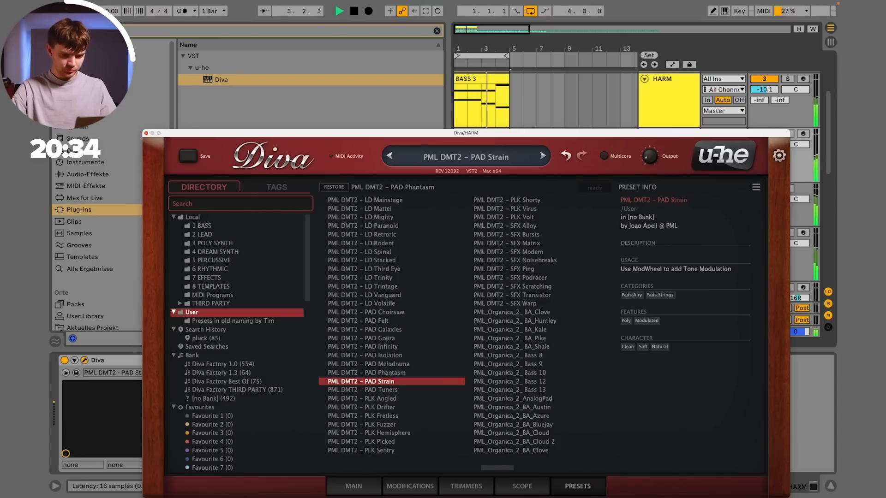
scroll(down, 3)
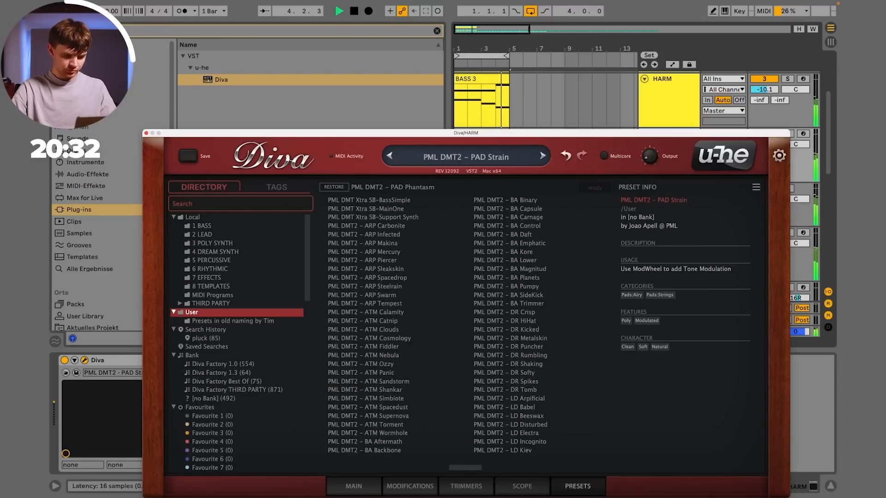
scroll(down, 3)
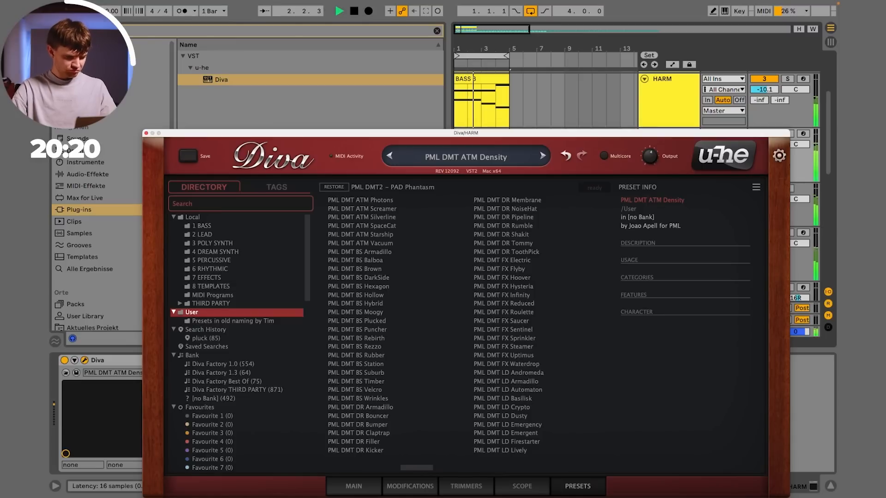
click(356, 330)
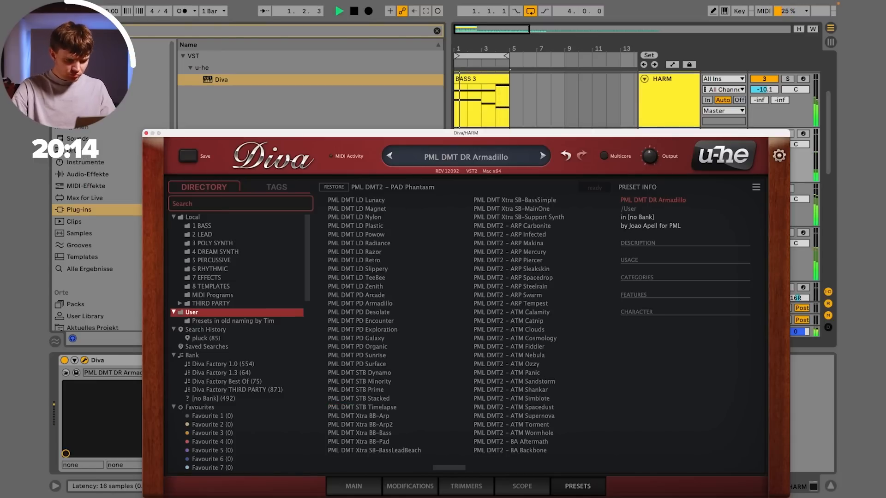
click(358, 399)
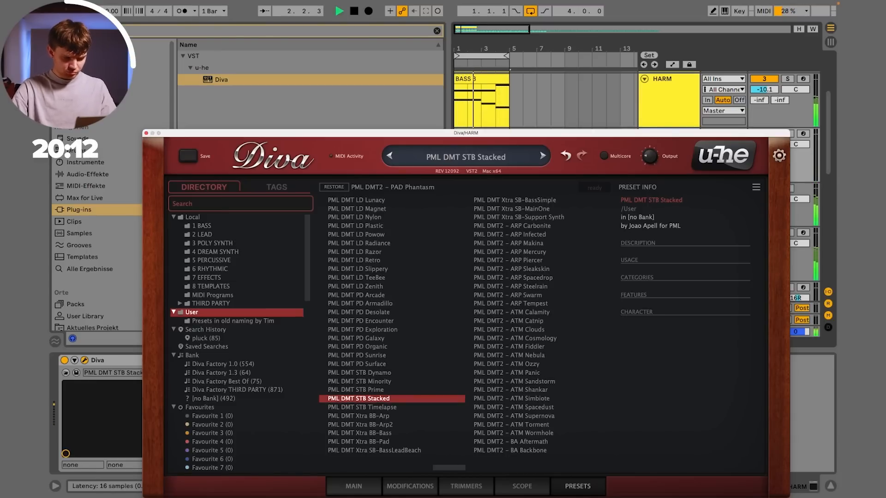
click(359, 433)
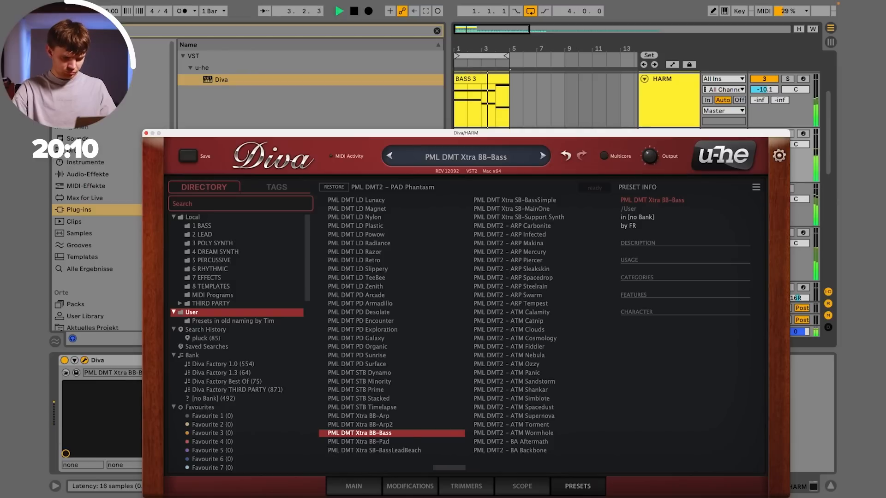
click(358, 441)
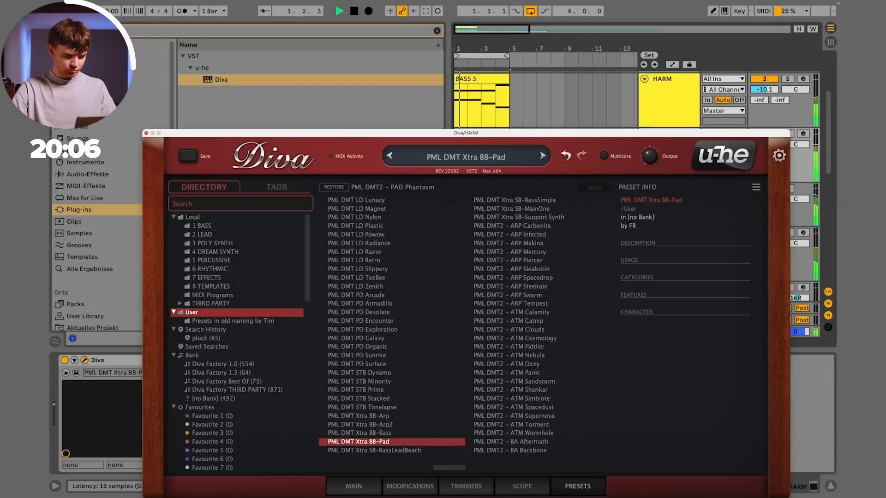
click(354, 490)
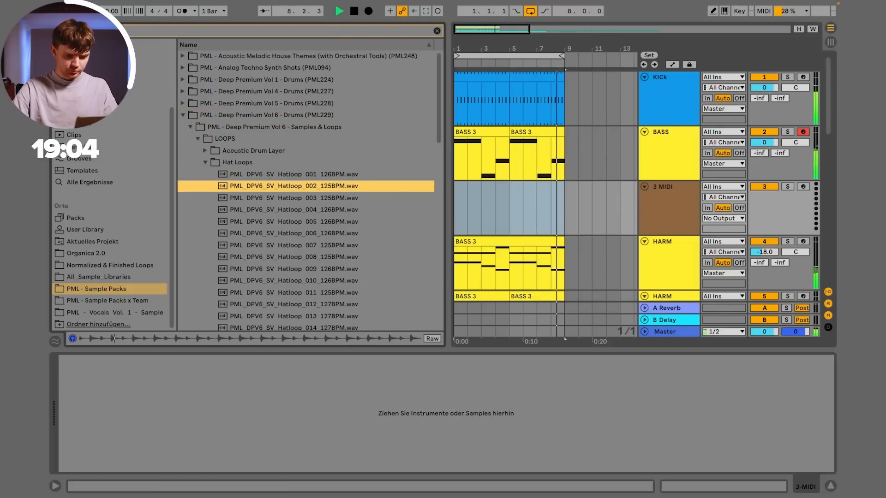
Step: Select Hatloop 007 from Deep Premium Vol 6 for the HAT track
click(294, 232)
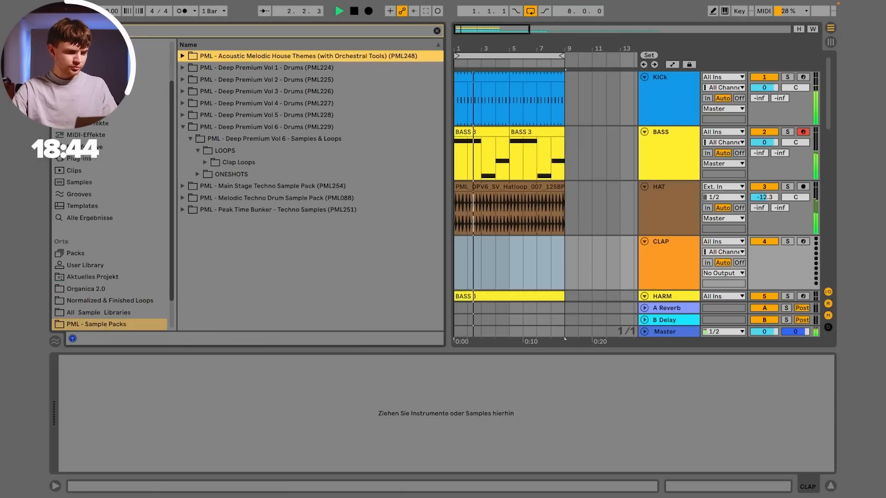
Step: Audition the clap one-shots and add the second one as a new CLAP 2 track
click(84, 289)
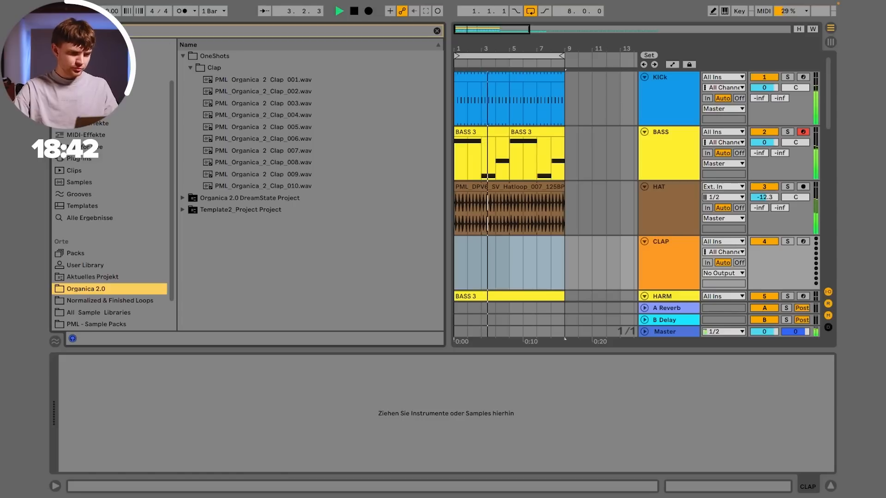
click(261, 114)
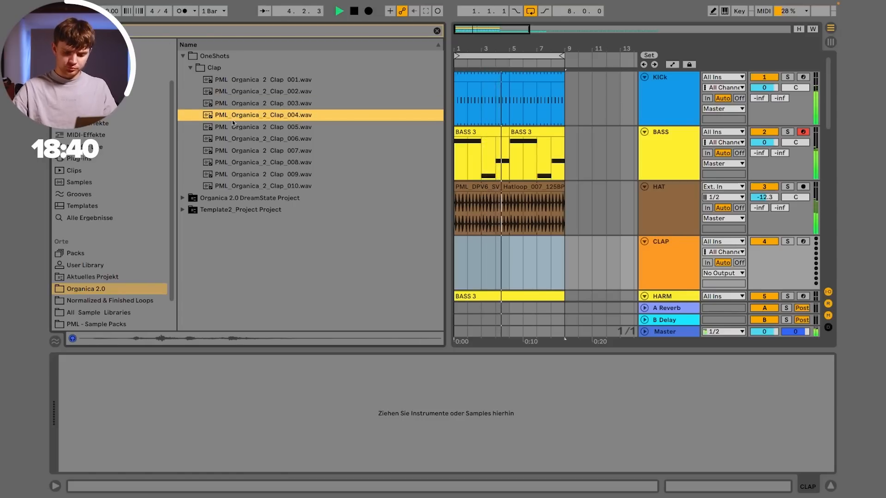
click(263, 138)
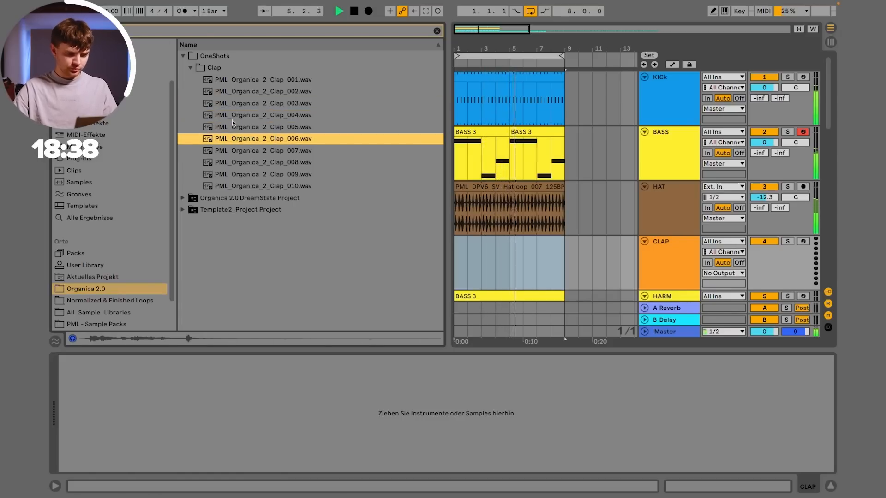
click(262, 174)
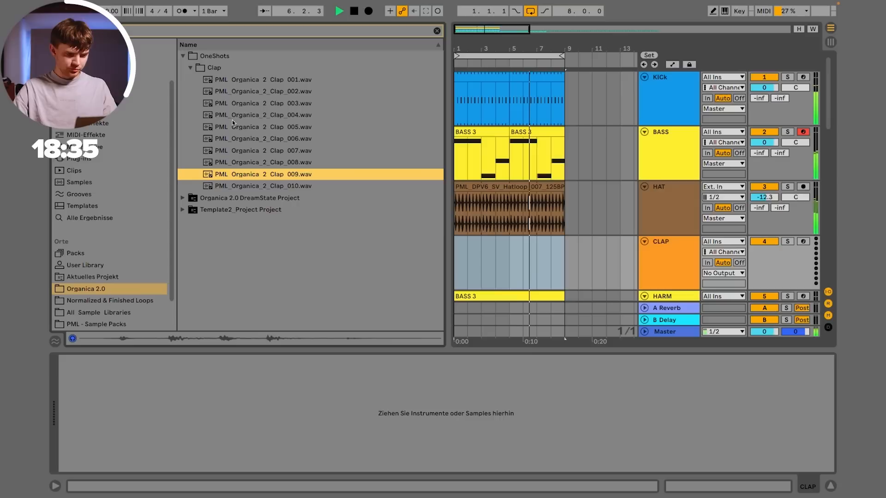
click(263, 185)
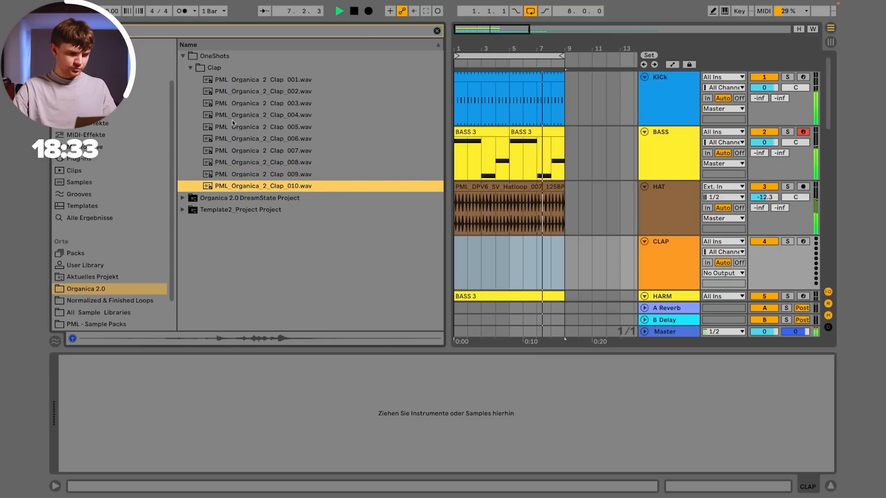
click(262, 92)
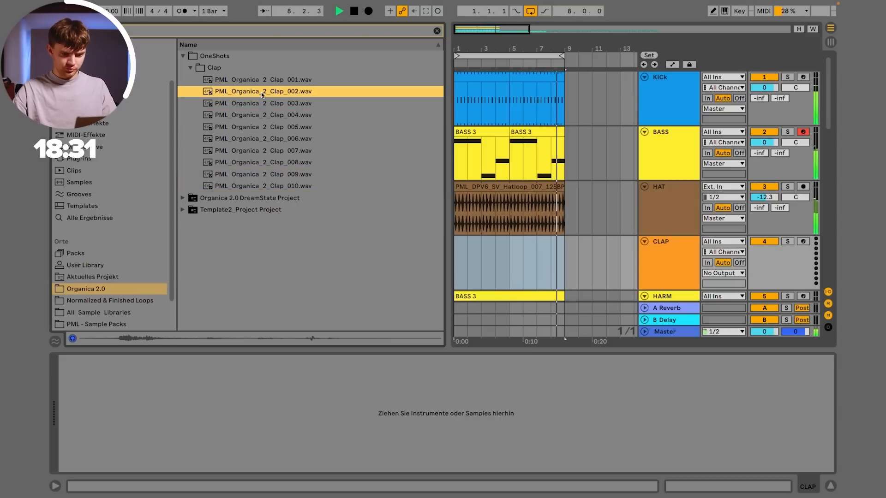
double_click(261, 91)
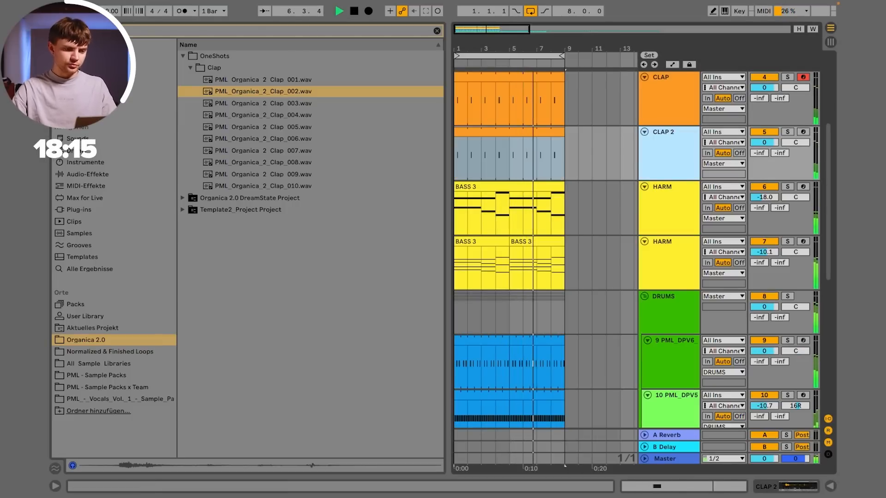
Step: Bring in the combo clap/pad sample from the PML sample packs library
click(105, 386)
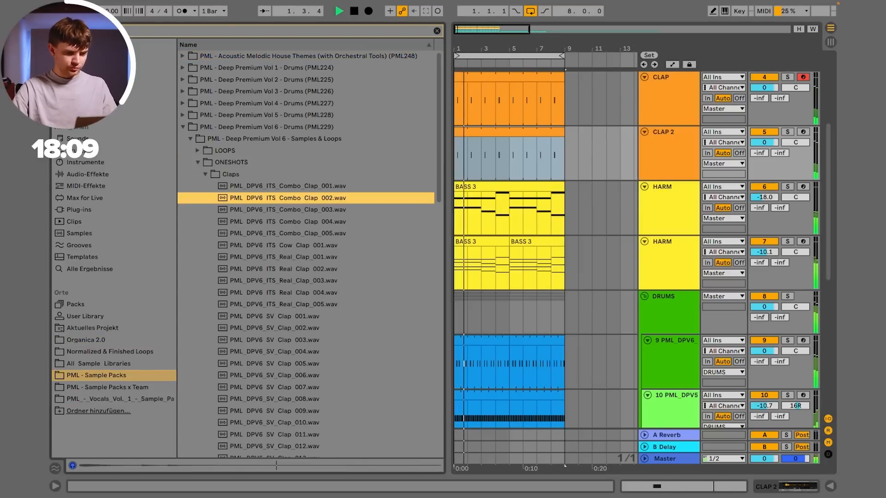
click(283, 375)
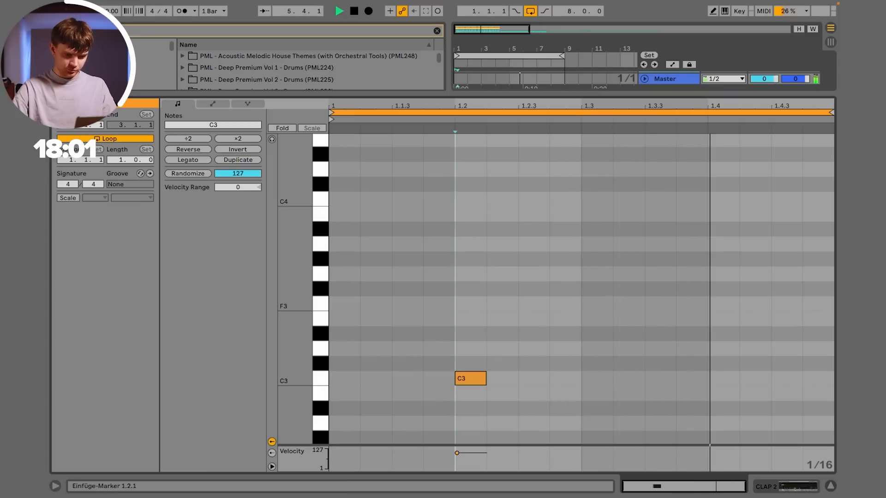
click(722, 378)
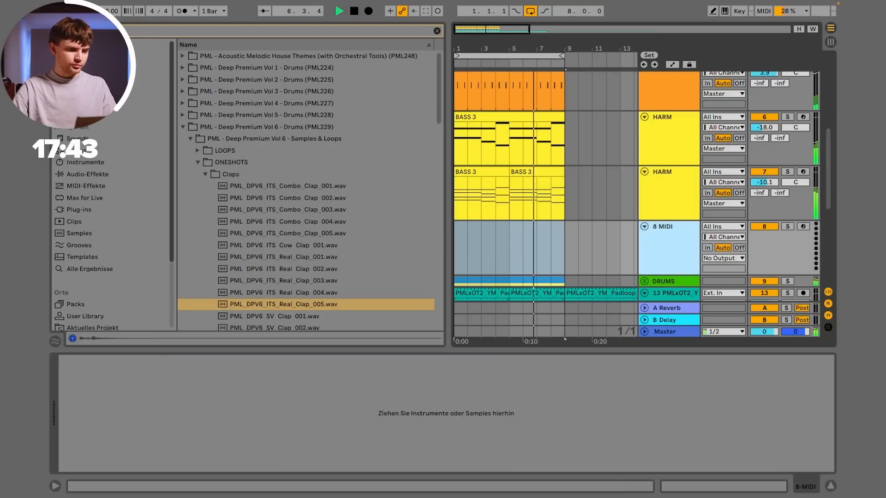
Step: Load u-he Diva from the plug-ins onto the new MIDI track
click(100, 324)
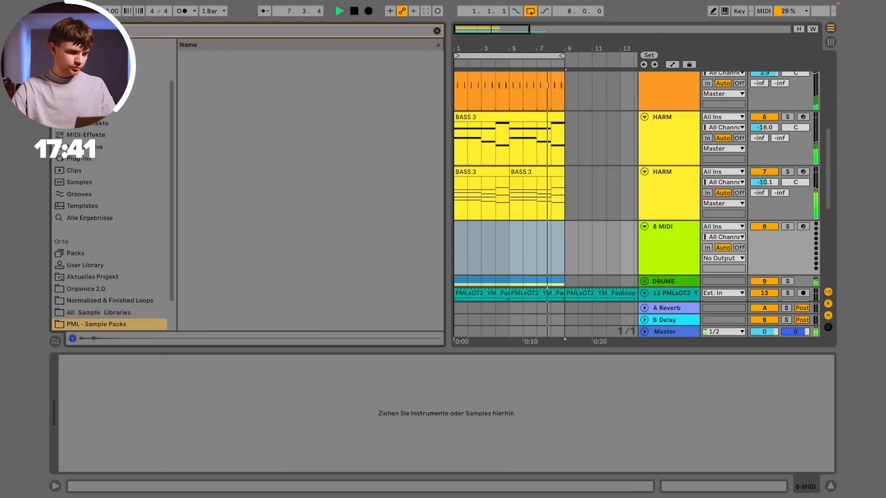
click(82, 158)
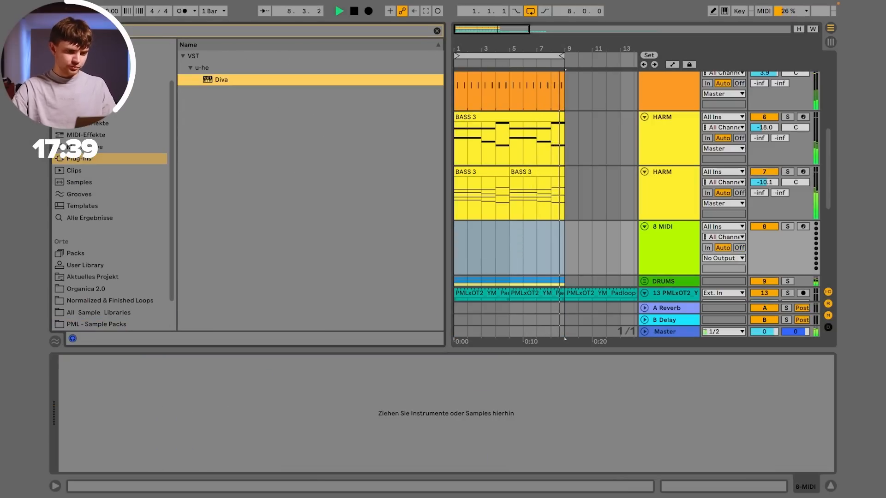
double_click(221, 80)
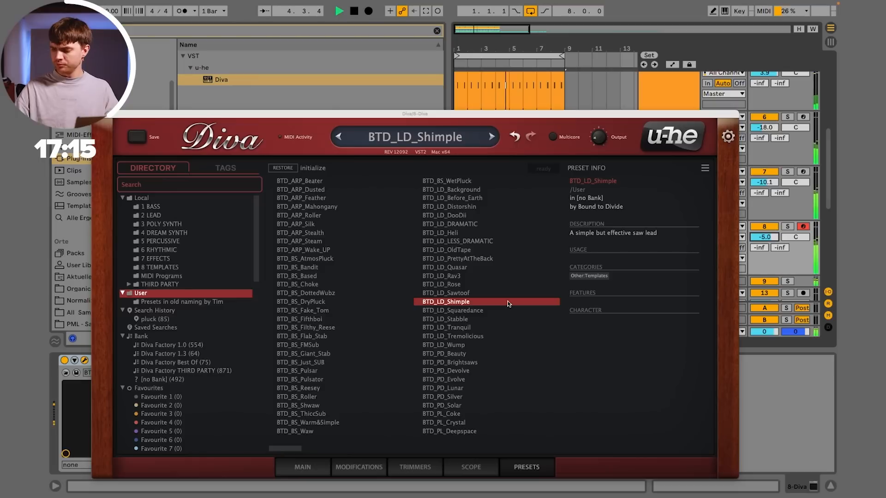
Step: Audition BTD lead and arp presets in Diva and settle on BTD ARP Steam
click(443, 318)
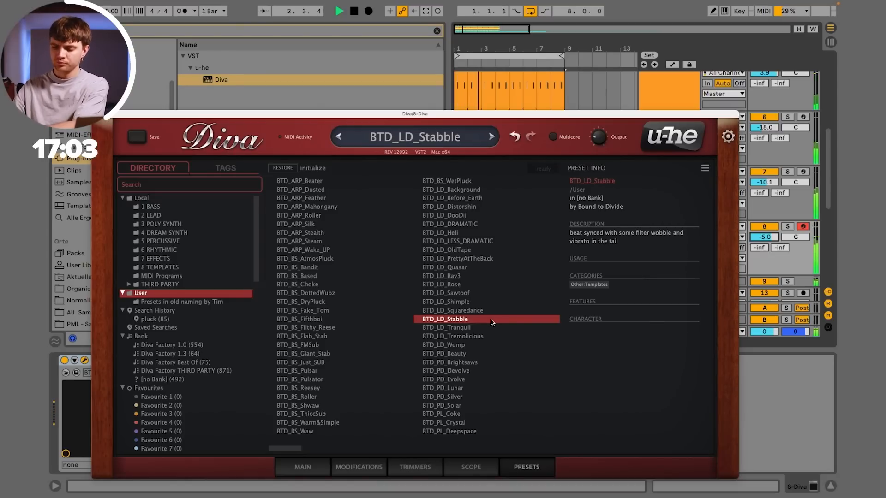
click(446, 327)
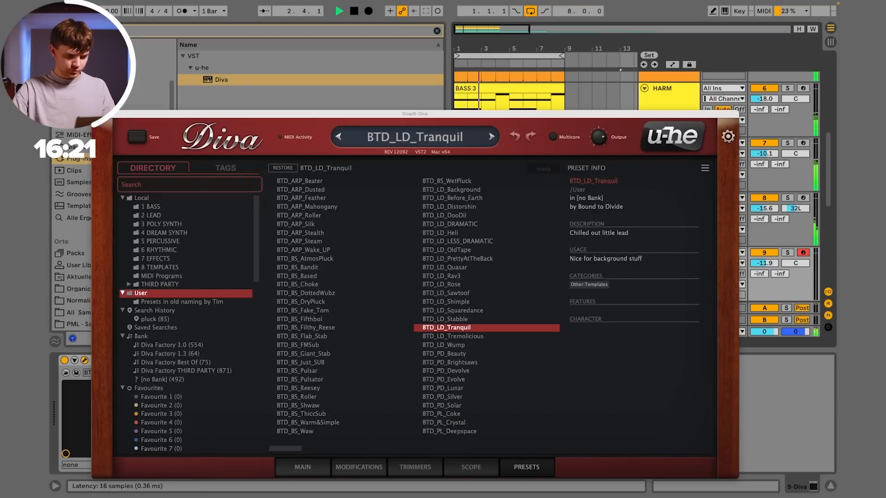
click(296, 224)
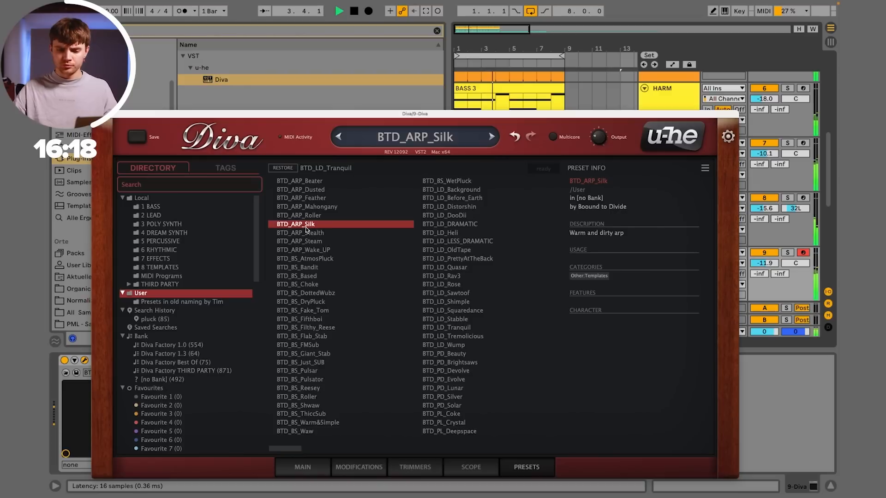
click(299, 241)
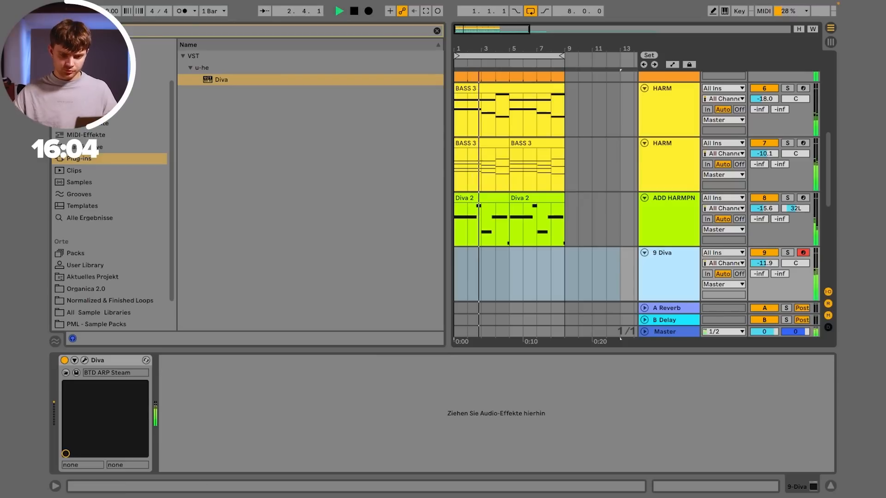
Step: Draw an eight-bar C3, D#3, F3, G3 chord progression in the Diva arp clip
drag(763, 263, 764, 249)
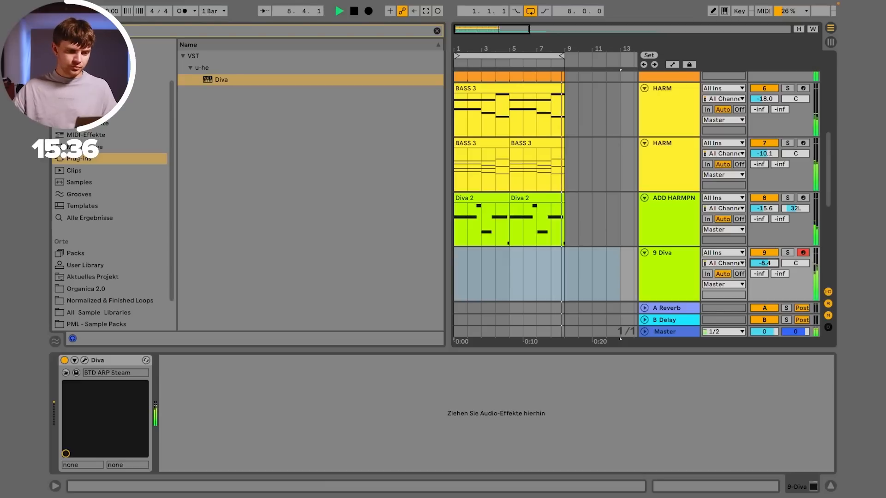
click(370, 12)
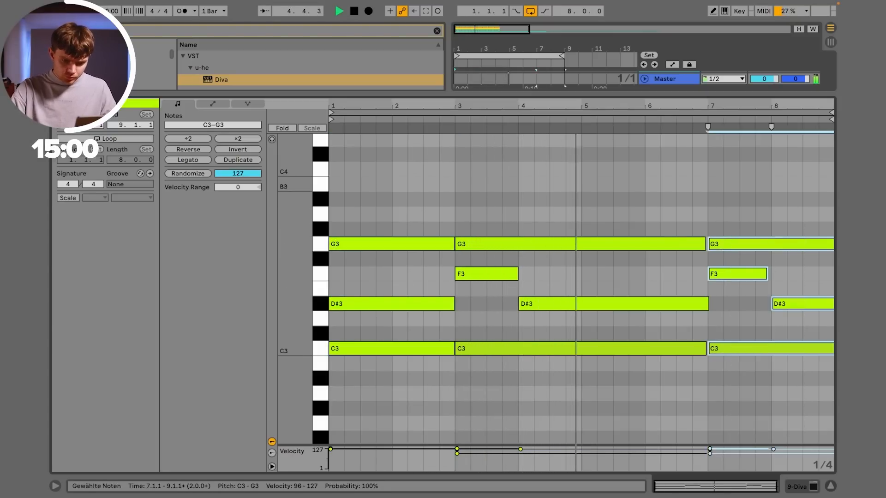
click(188, 160)
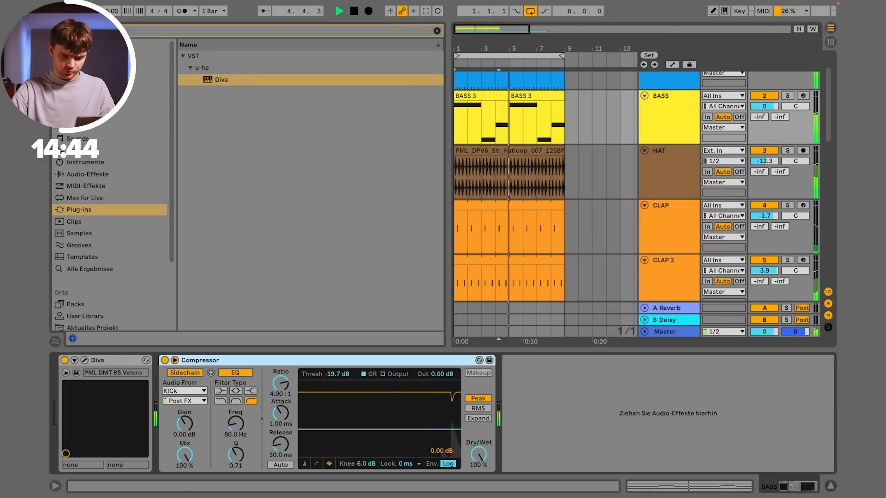
Step: Rename the arp layer ARP and add an empty LEAD MIDI track
double_click(477, 116)
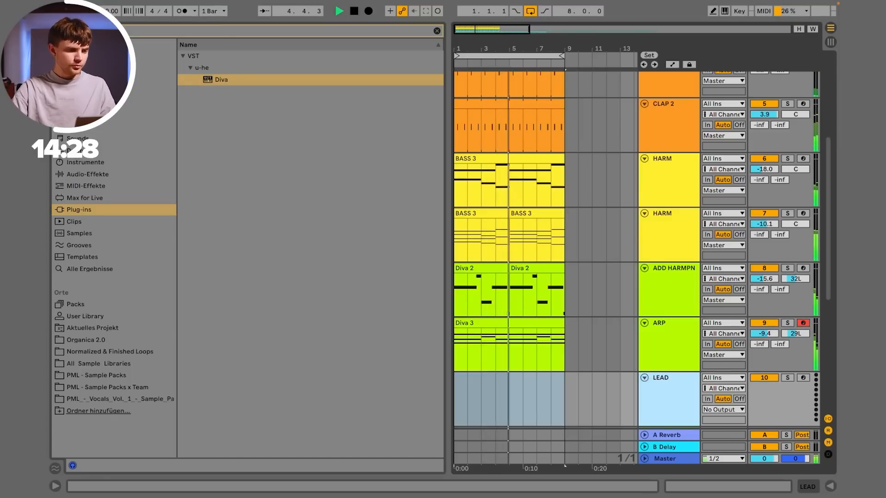
Step: Load Diva on the LEAD track and audition PML DMT presets DarkSide, Vacuum, Lively
double_click(221, 80)
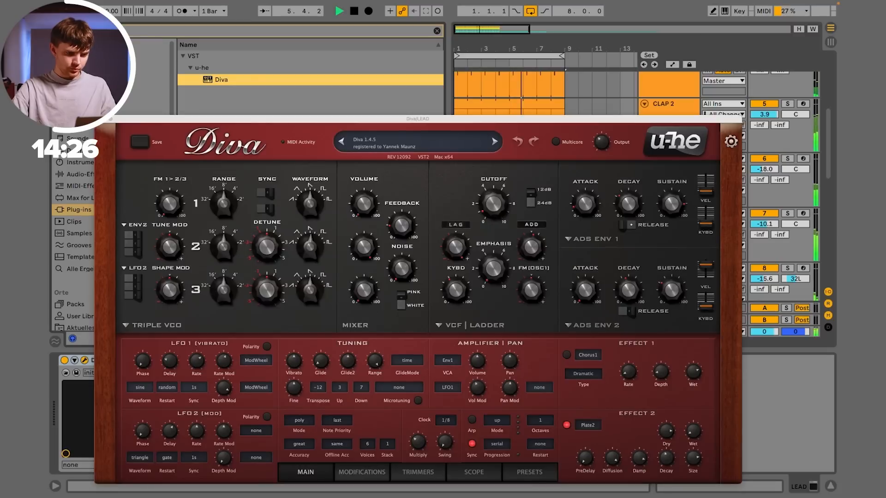
click(527, 471)
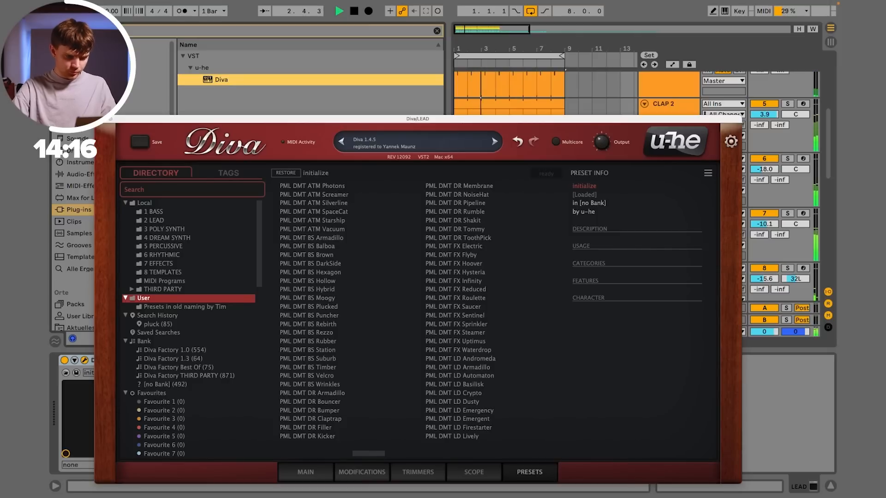
click(310, 263)
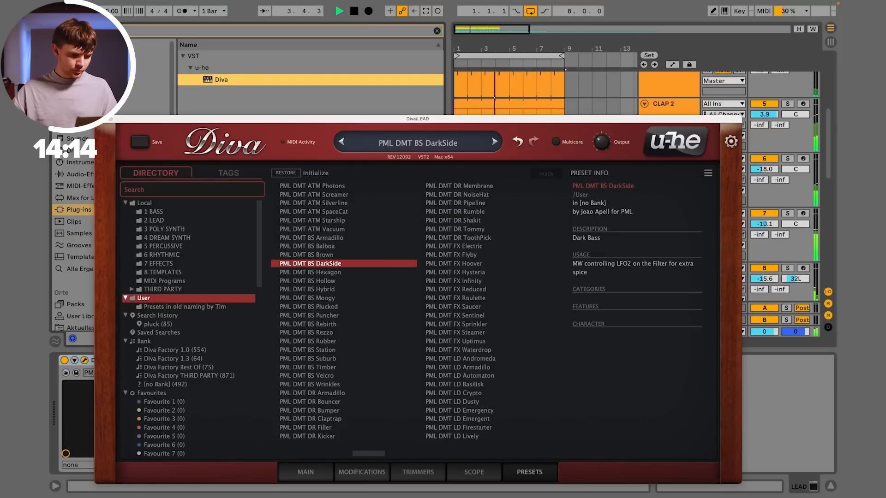
click(313, 229)
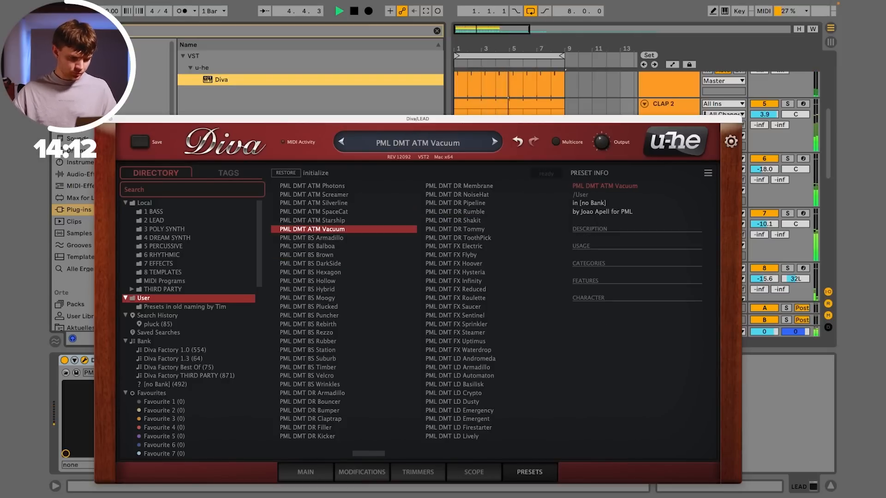
click(451, 436)
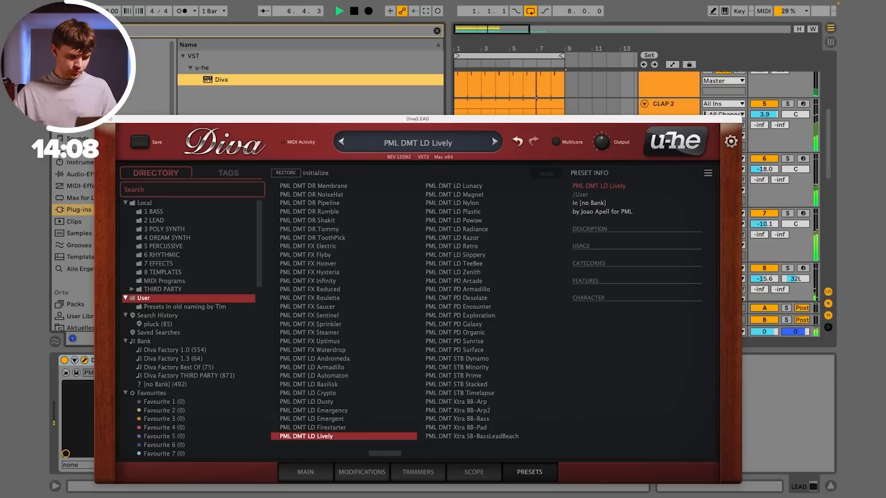
click(454, 263)
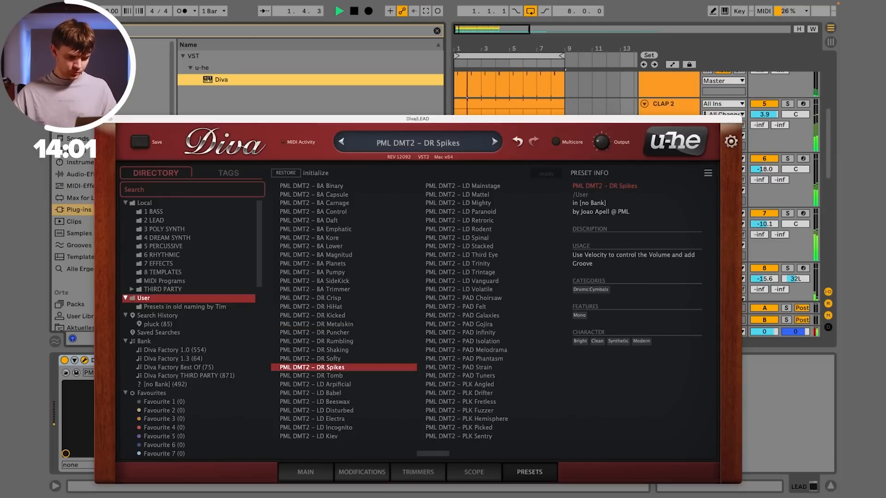
Step: Try Retroric, Fuzzer and Fretless presets, land on PML_Organica_2_SEQ_Brook and close Diva
click(460, 219)
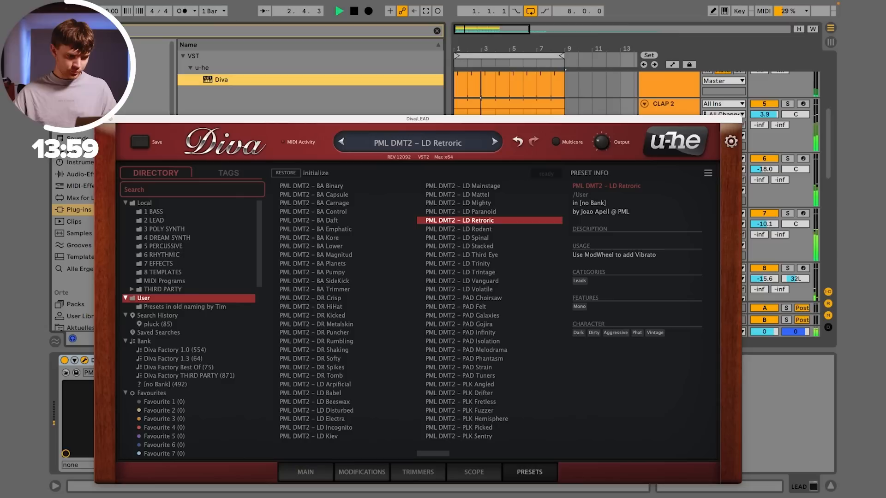
click(459, 202)
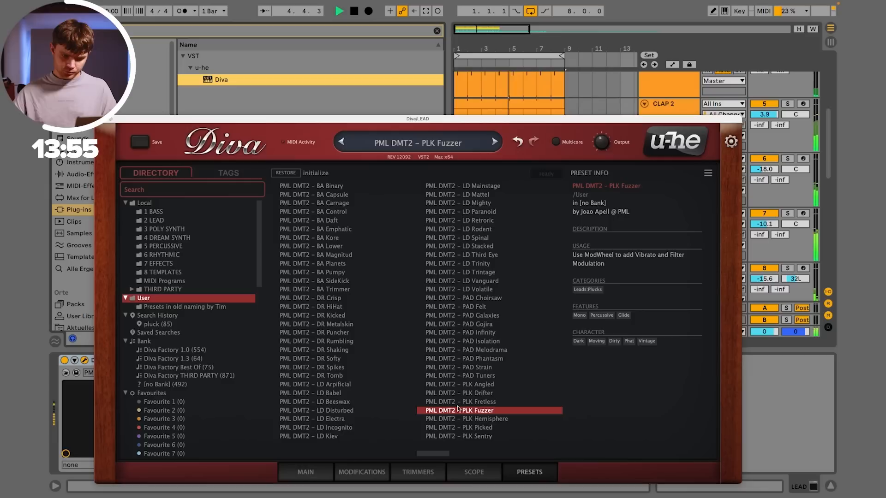
click(460, 402)
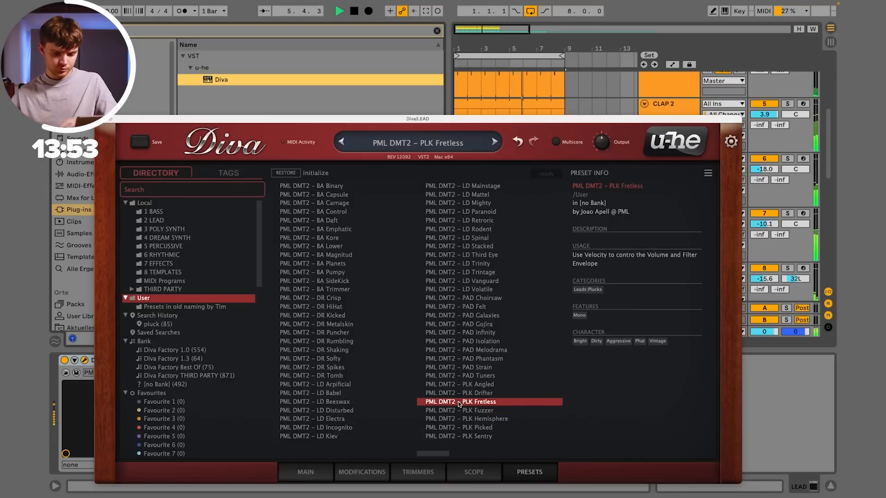
click(459, 427)
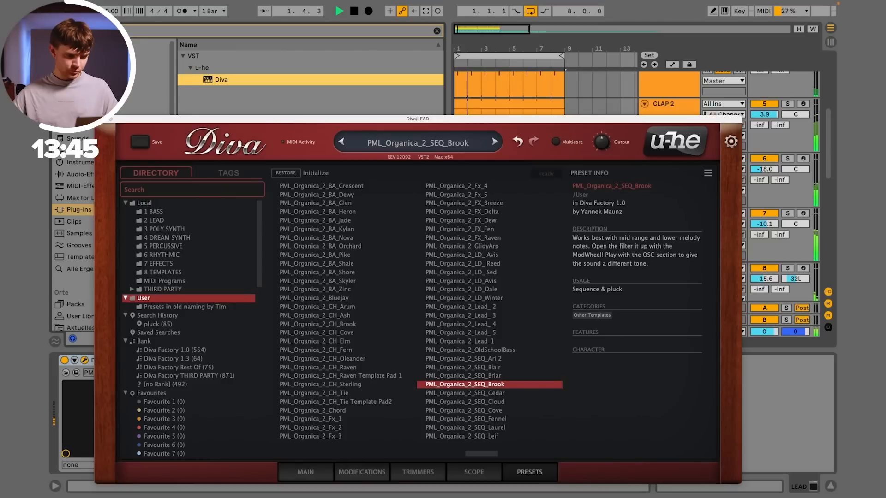
click(437, 30)
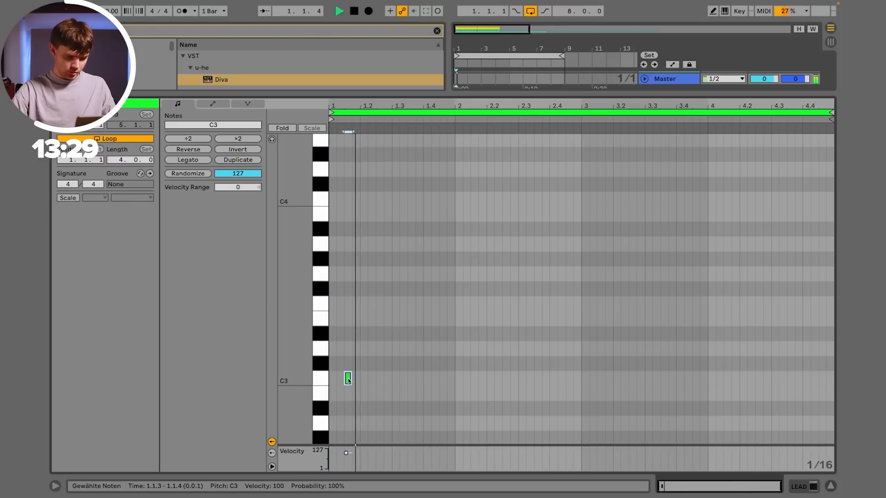
Step: Write the four-bar lead melody of C3 hits with D#3 and G3 accents
click(386, 378)
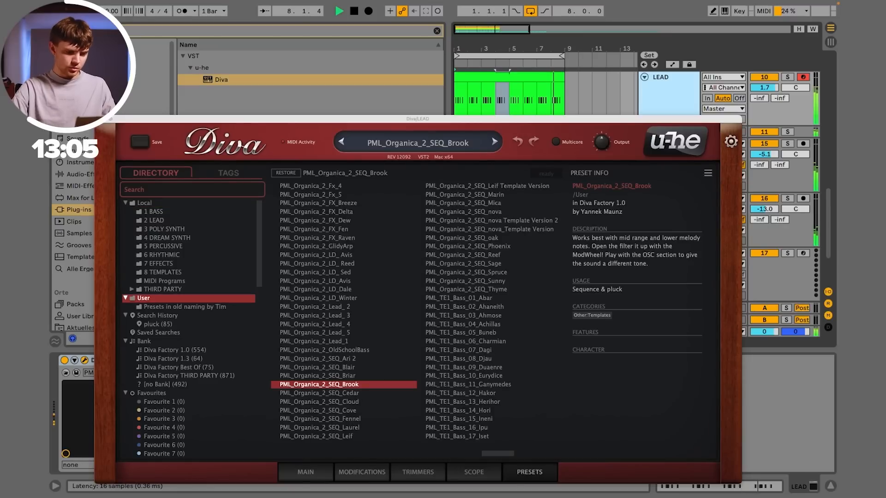
click(319, 393)
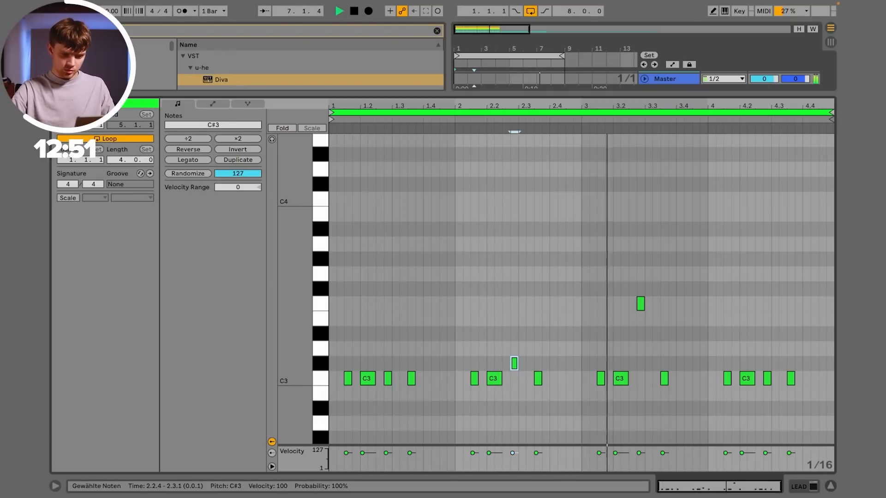
drag(514, 363, 514, 333)
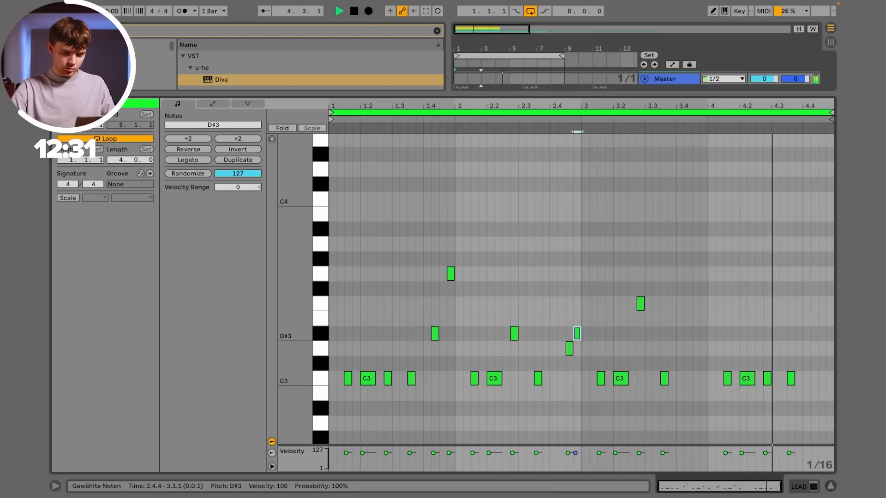
drag(576, 333, 593, 274)
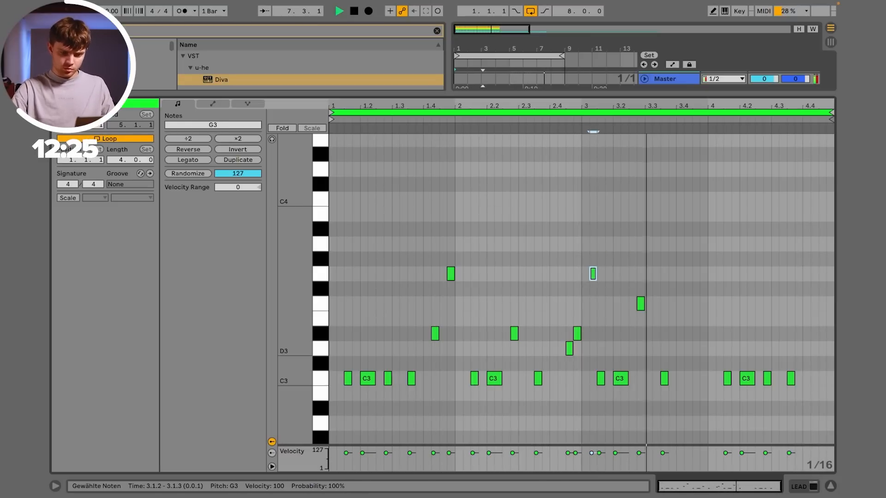
drag(594, 274, 703, 333)
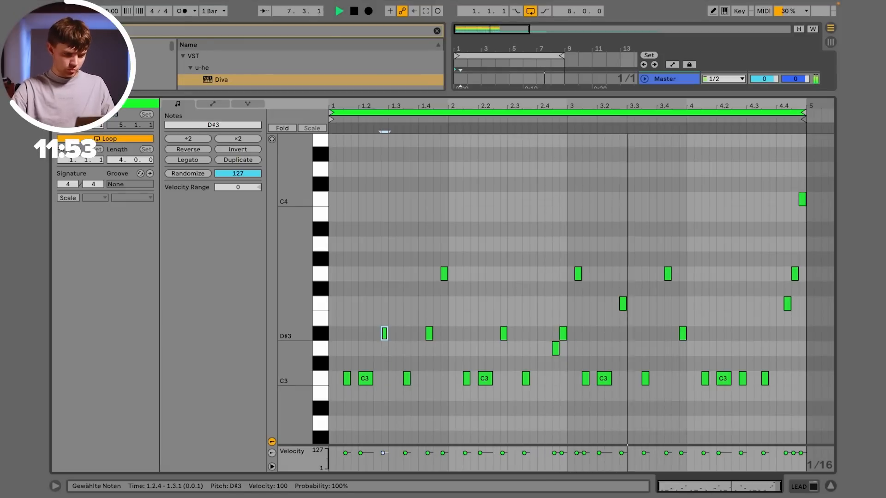
drag(383, 333, 375, 349)
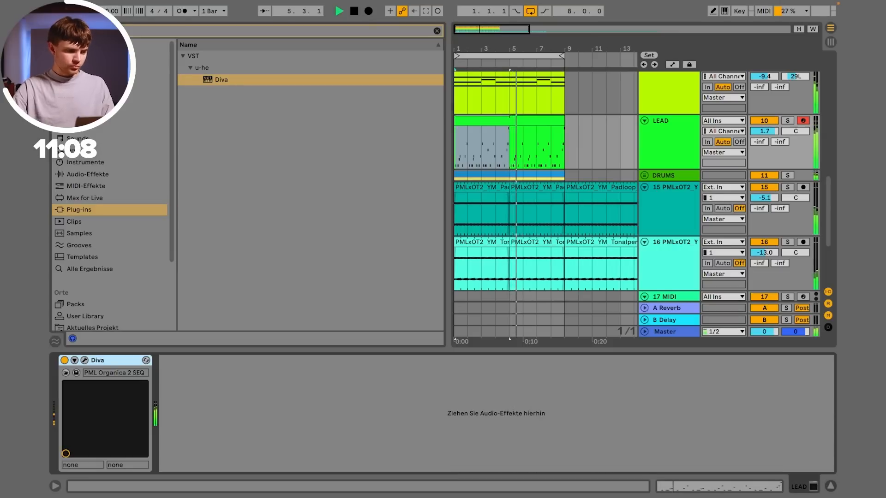
Step: Add EQ Eight after Diva on LEAD with a low cut around 177 Hz
click(89, 175)
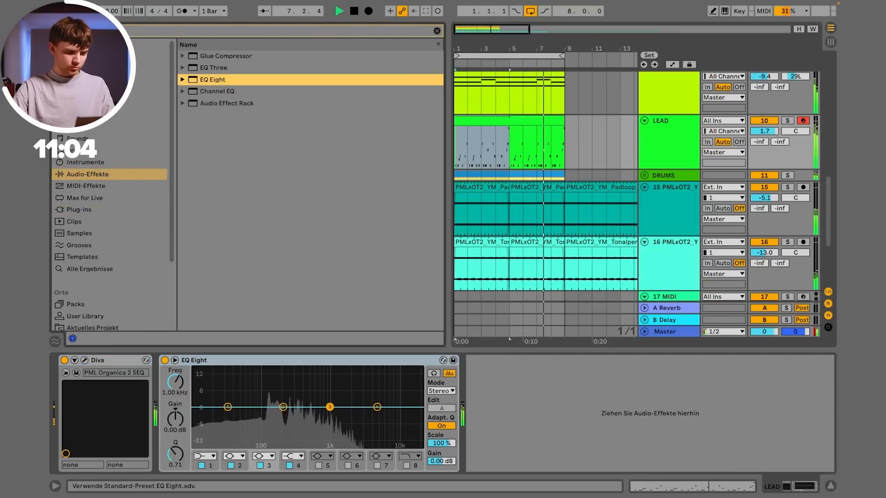
drag(244, 407, 227, 416)
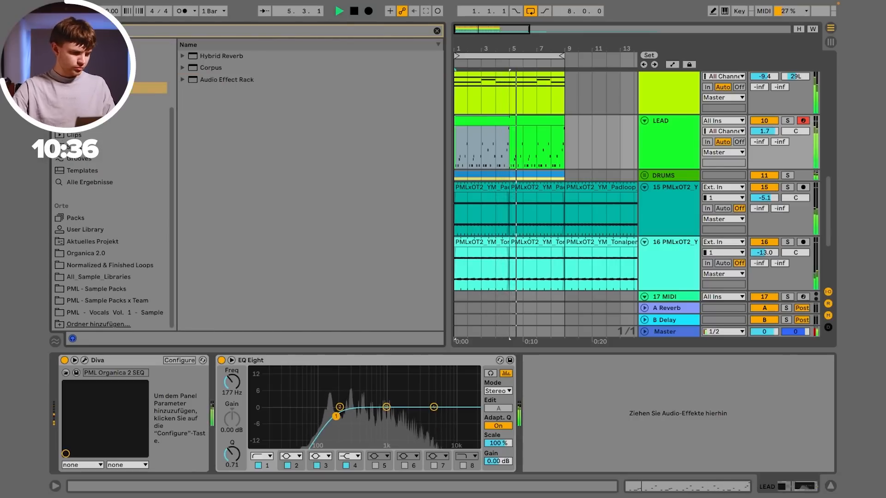
Step: Drag PML_DPS_Percloop_007_124BPM from the Woodlands percussion folder below LEAD
click(294, 245)
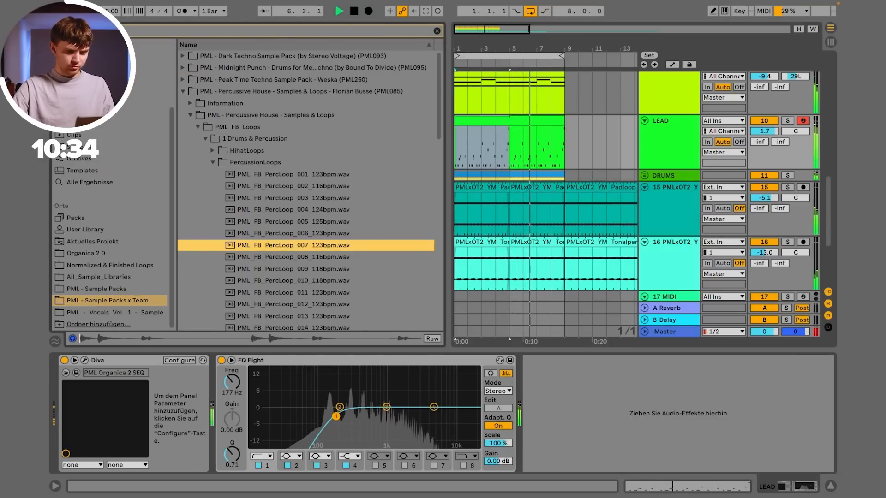
click(293, 210)
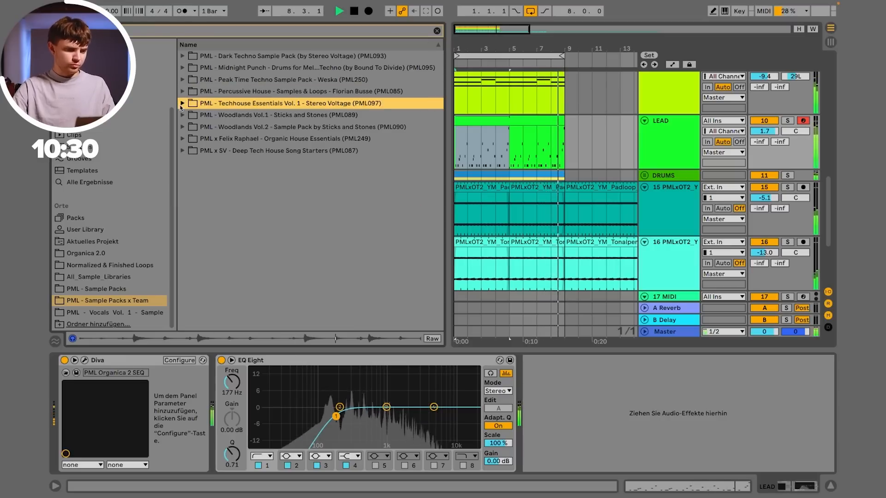
click(183, 115)
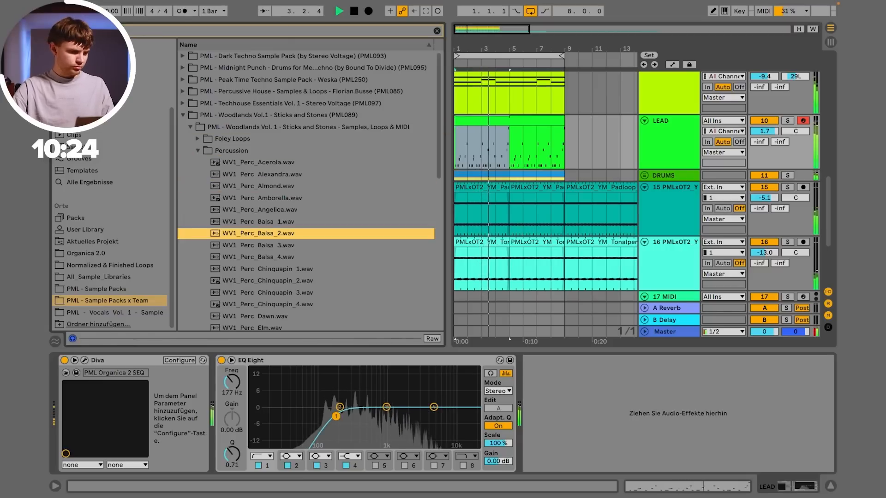
scroll(down, 3)
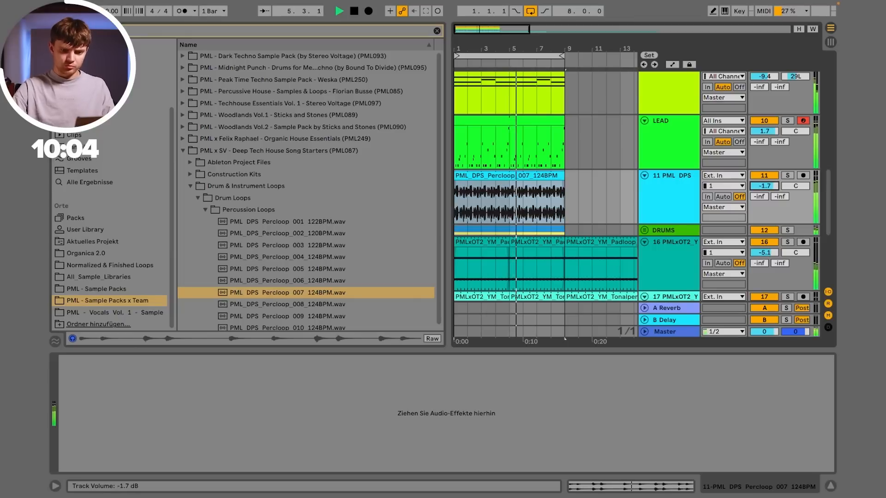
drag(763, 185, 763, 202)
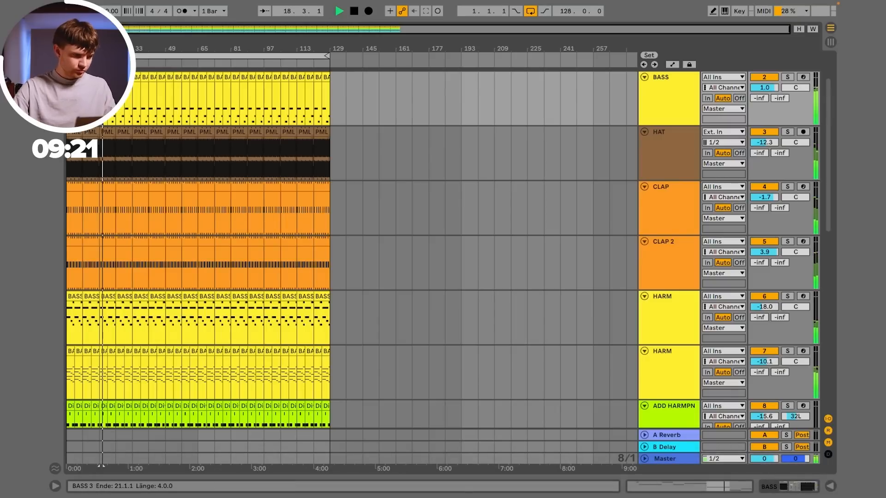
Step: Scroll down through the arrangement tracks after laying out the loops
scroll(down, 3)
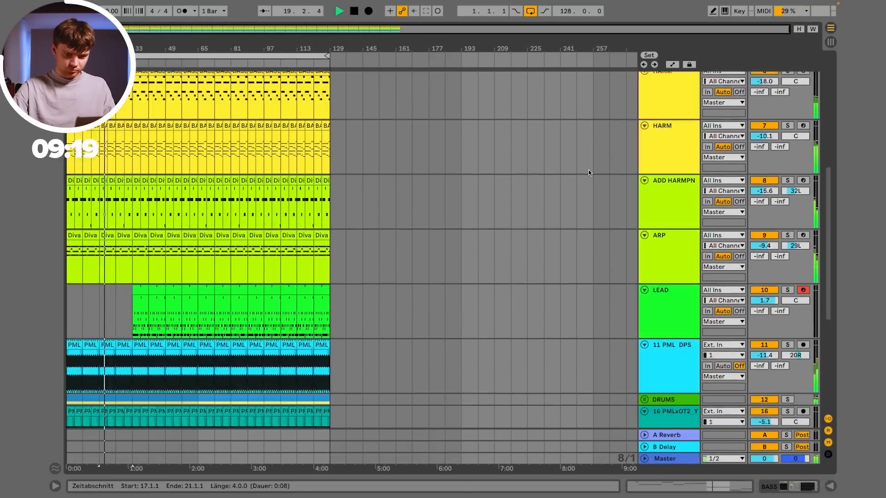
scroll(down, 3)
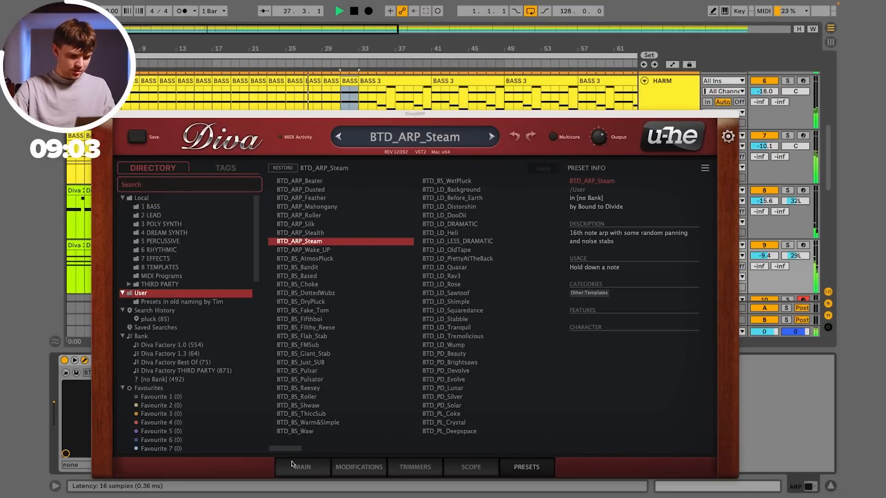
Step: Draw a VCF1 Frequency automation ramp on ARP rising into bar 33
click(302, 467)
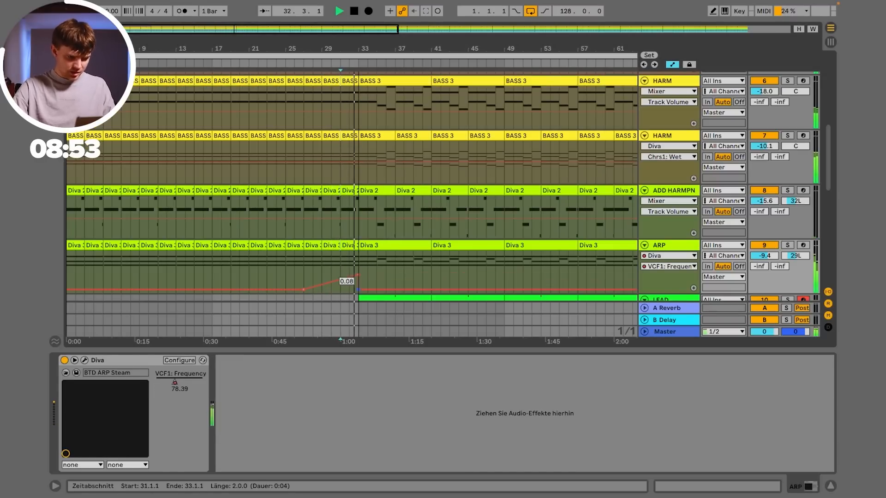
drag(353, 277, 356, 288)
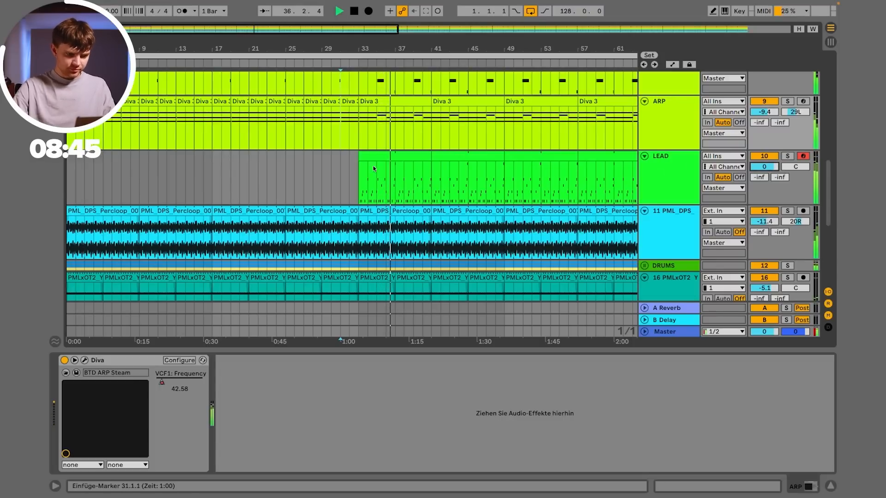
click(471, 158)
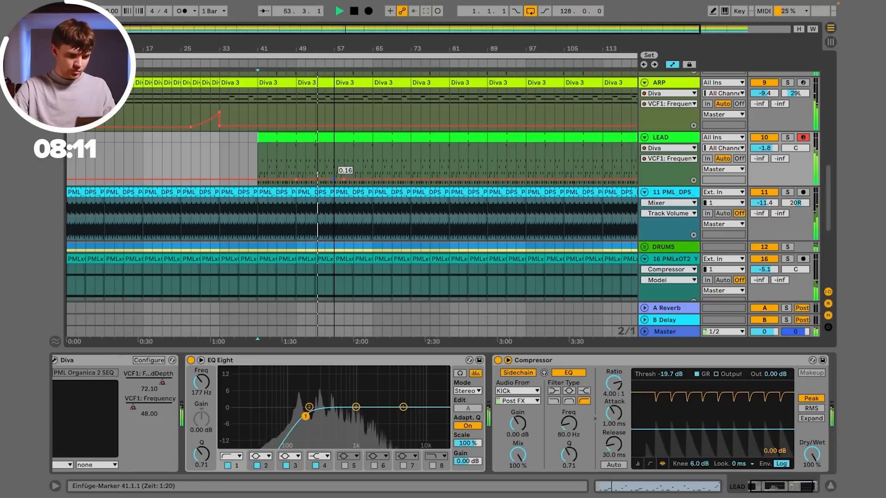
Step: Shape small LEAD VCF1 Frequency peaks near bars 57, 61 and 69
drag(345, 175, 364, 180)
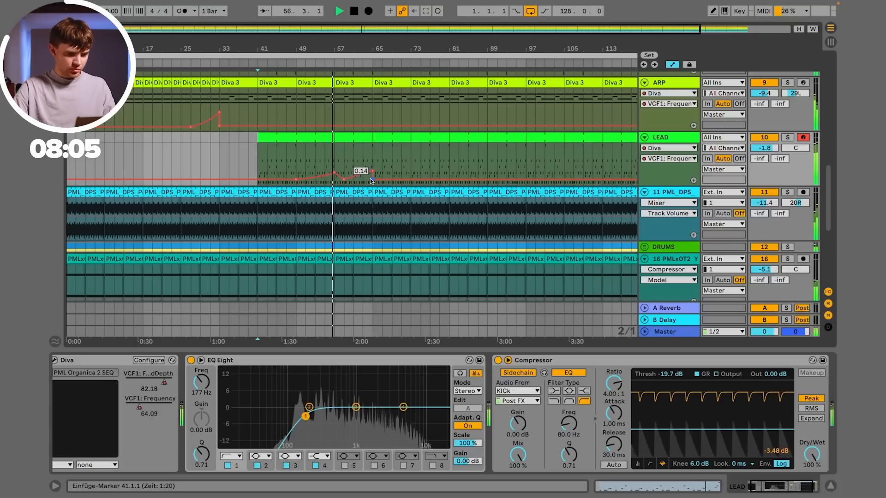
drag(370, 180, 407, 167)
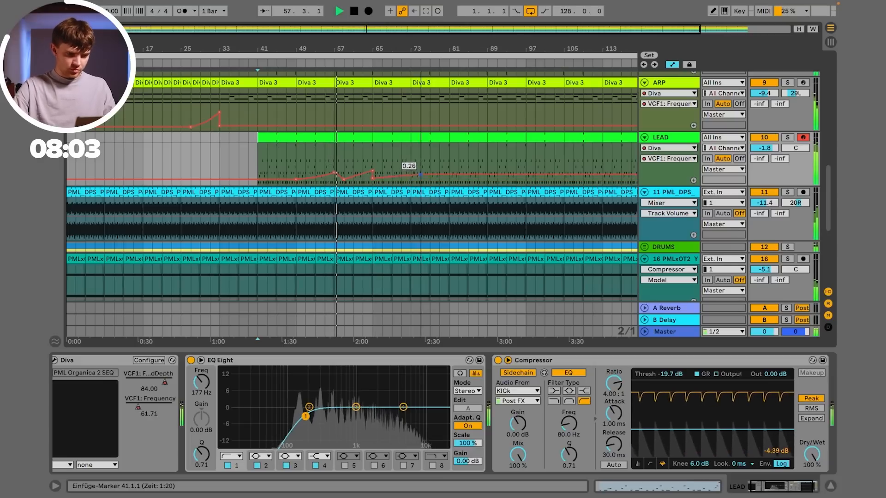
drag(408, 171, 423, 167)
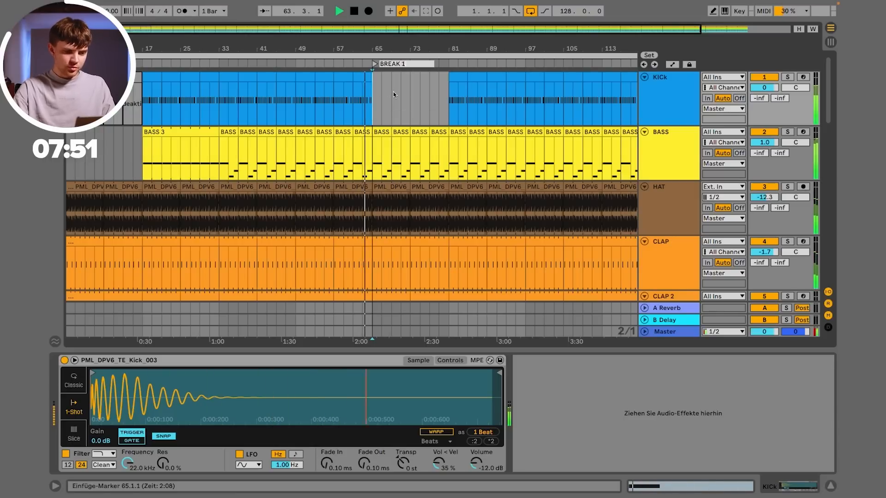
Step: Draw a rising VCF1 Frequency ramp on the Lead Layer so its cutoff opens gradually
scroll(down, 3)
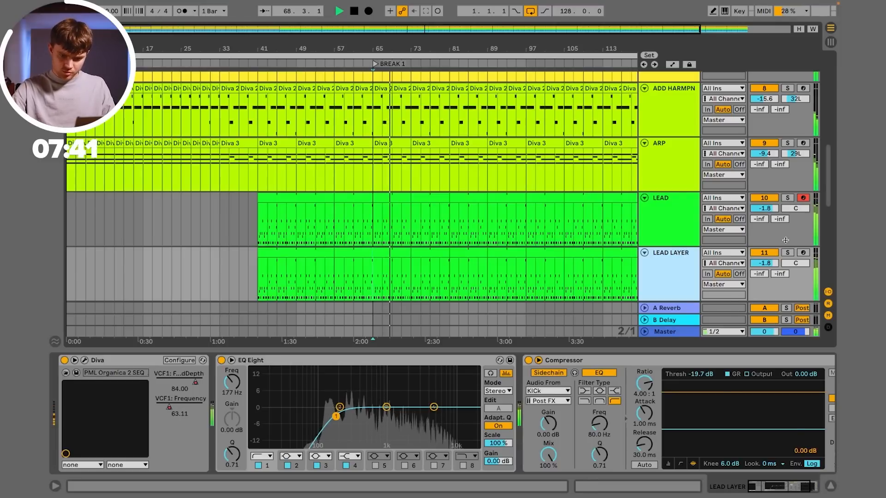
click(787, 253)
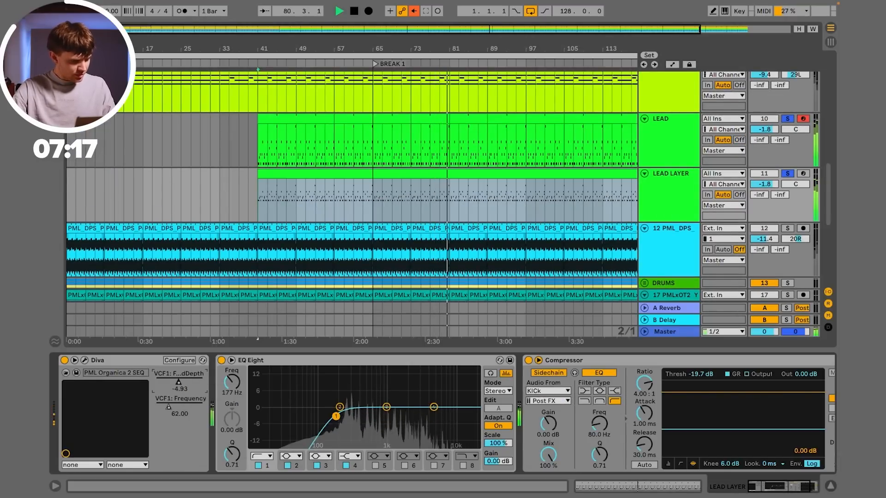
drag(180, 382, 195, 382)
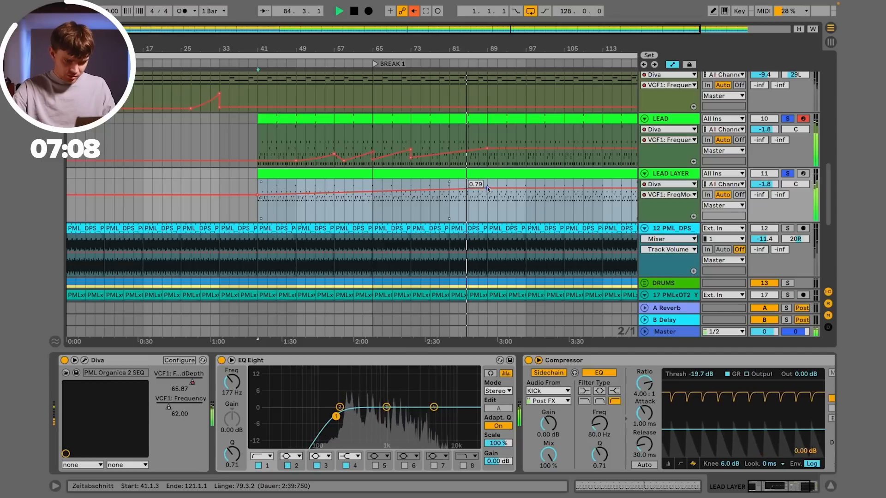
drag(477, 195, 482, 185)
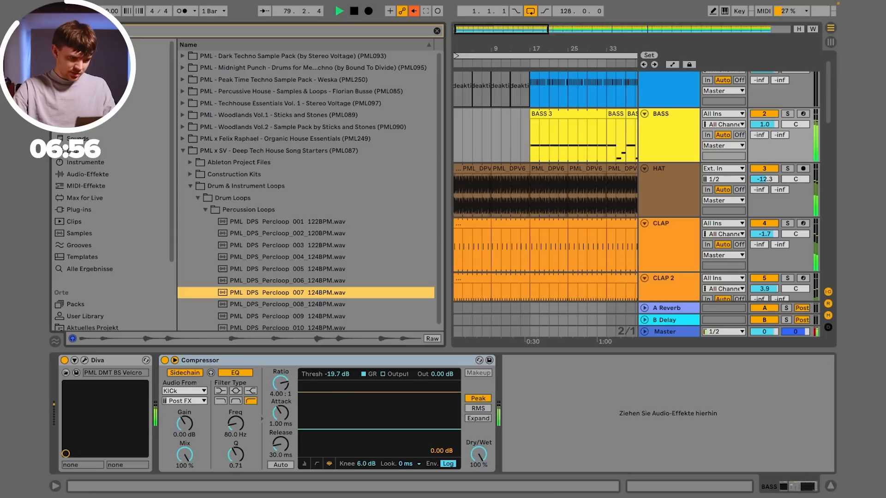
Step: Audition Percloop 007 from the pack's Percussion Loops, then browse toward the Utility effects
click(89, 174)
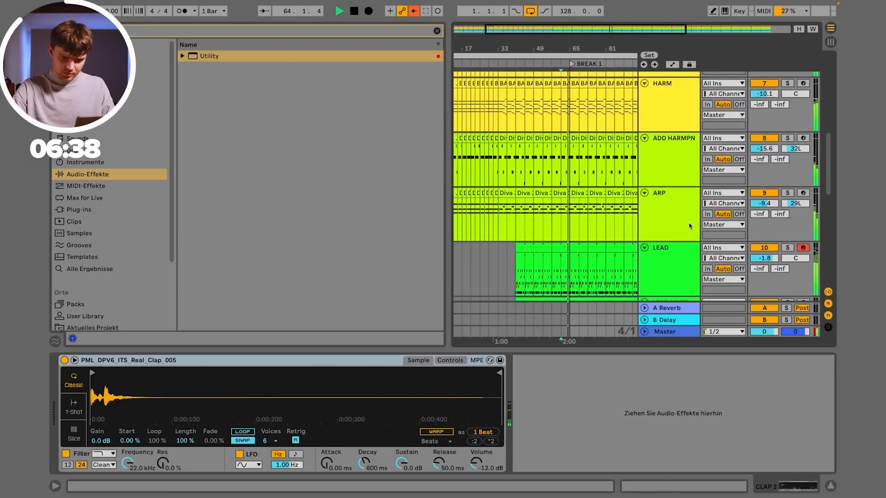
scroll(down, 3)
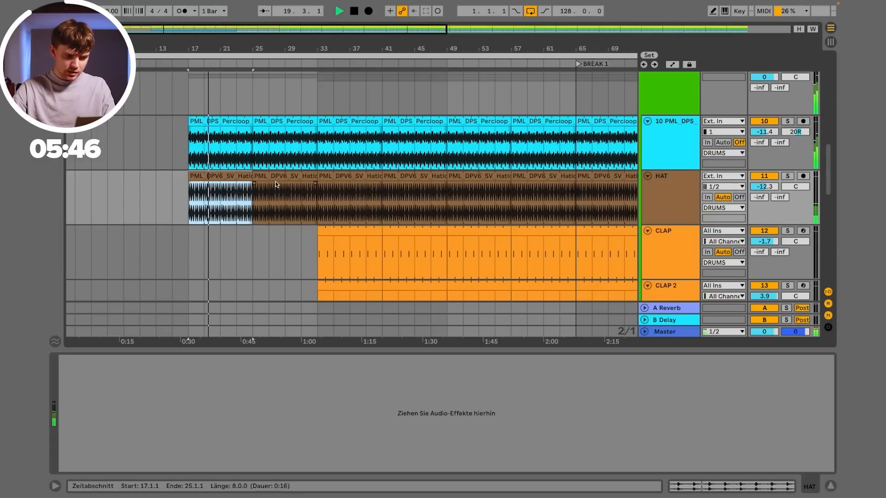
Step: Start the HAT and Percloop clips at bar 17 and route both tracks to the DRUMS bus
scroll(down, 3)
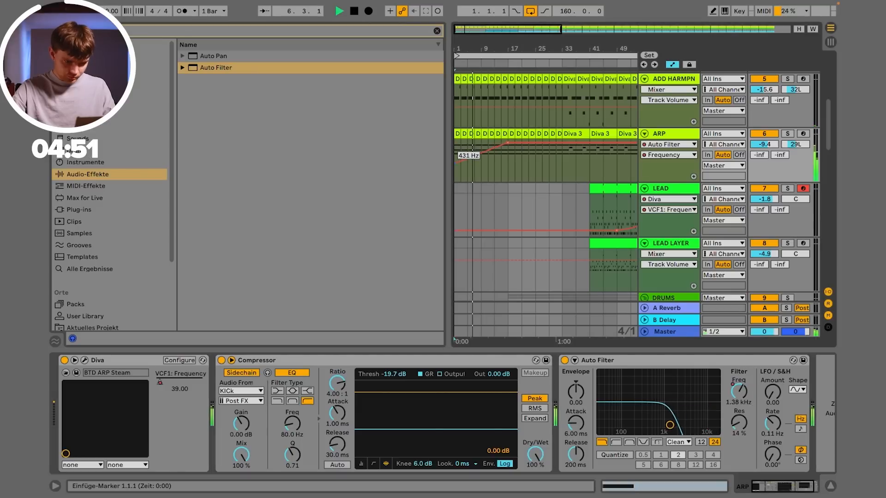
Step: Draw a rising Auto Filter frequency sweep on ARP and add Chorus-Ensemble to the PADS N STUFF group
drag(476, 155, 476, 167)
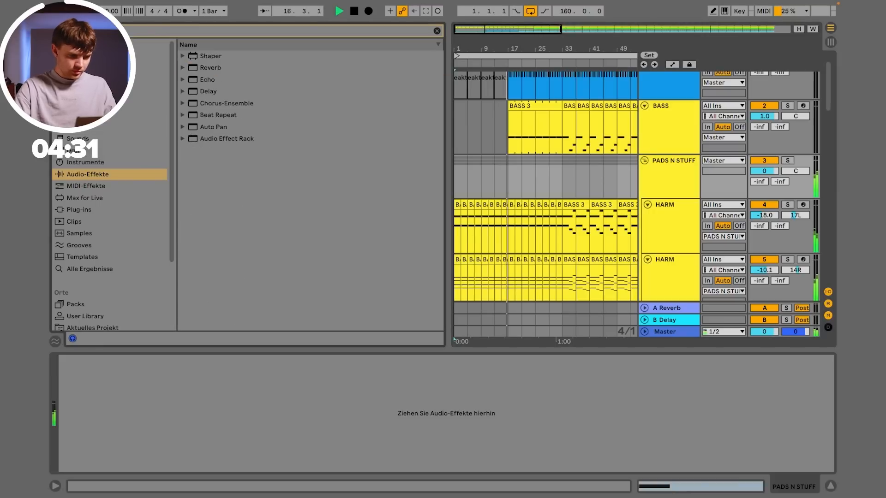
click(227, 91)
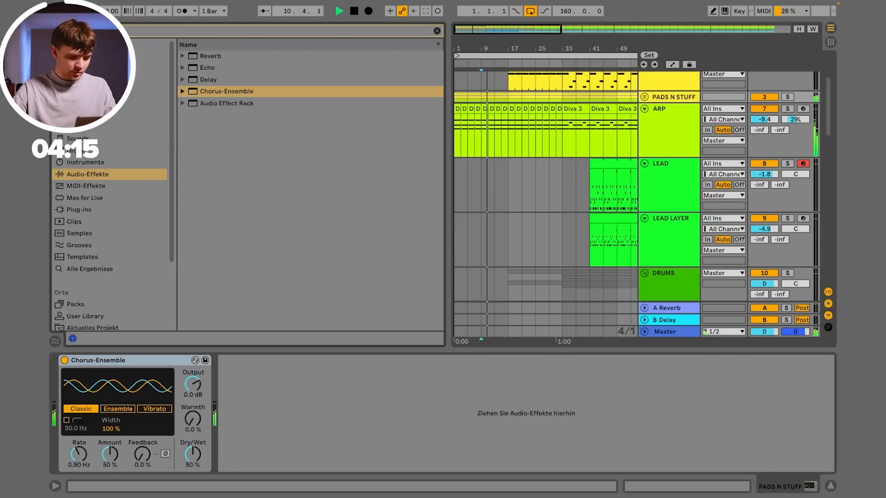
double_click(214, 80)
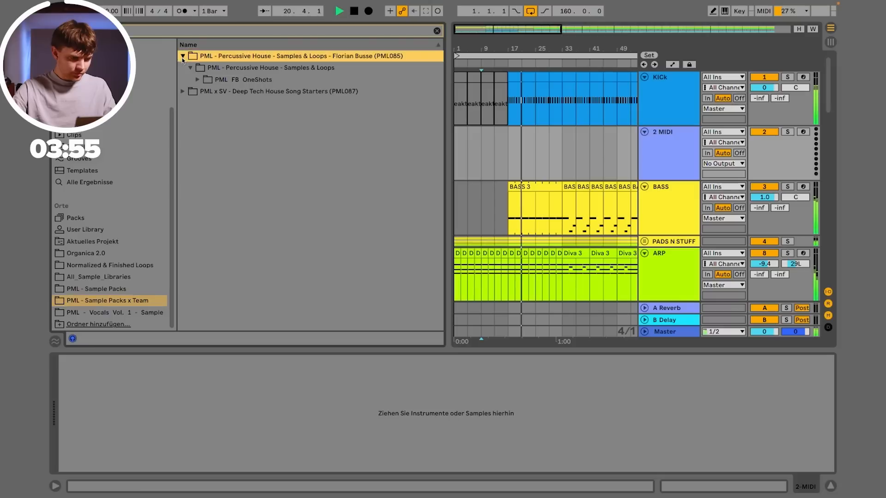
Step: Expand PML Percussive House > FX Riser and audition riser samples 002 and 010
click(198, 91)
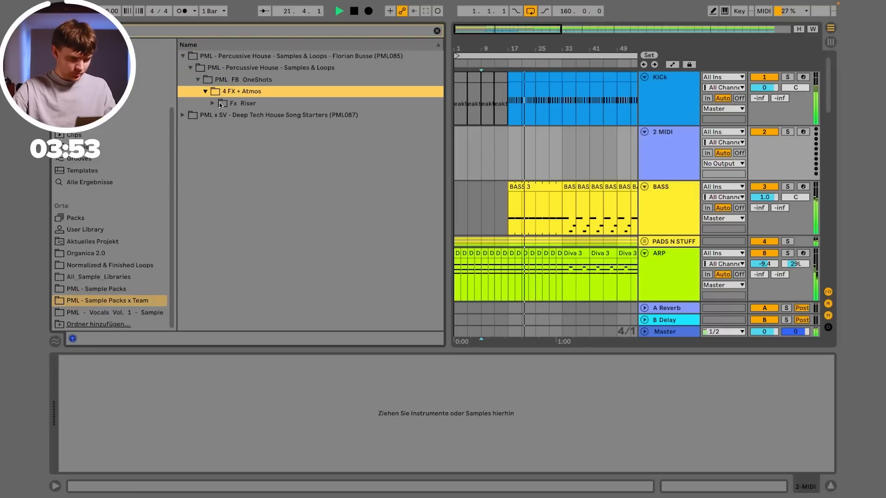
click(242, 103)
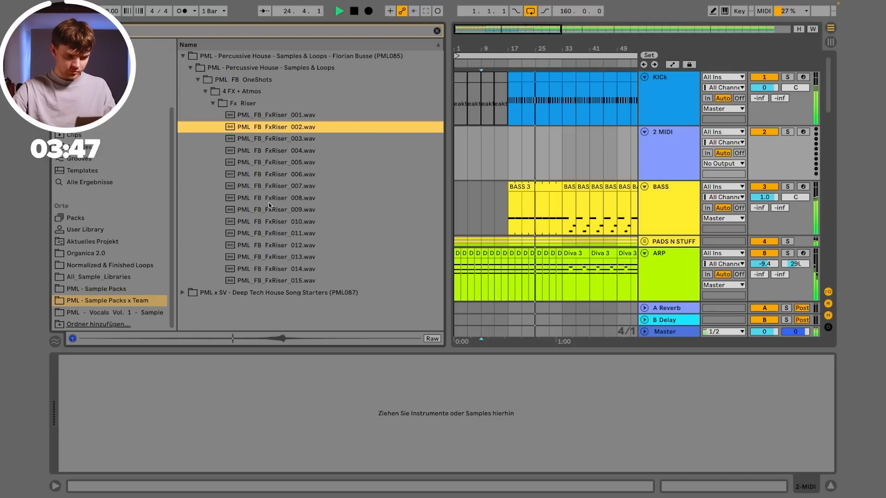
click(276, 221)
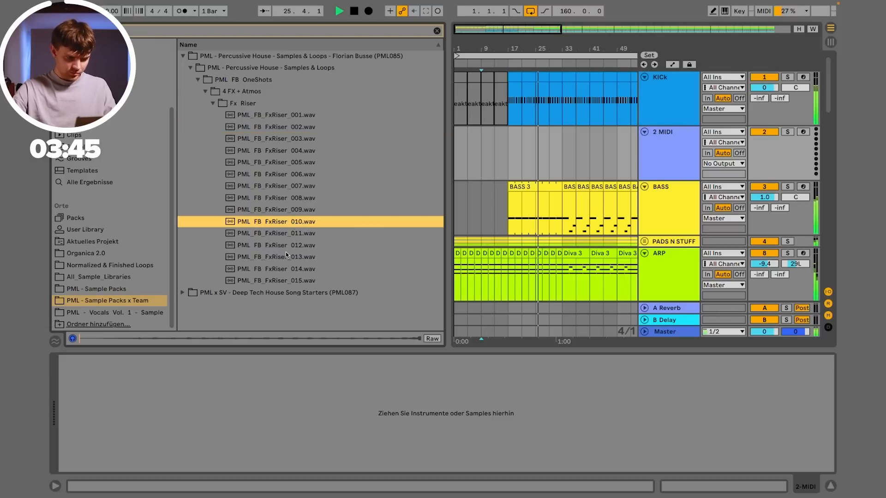
click(276, 232)
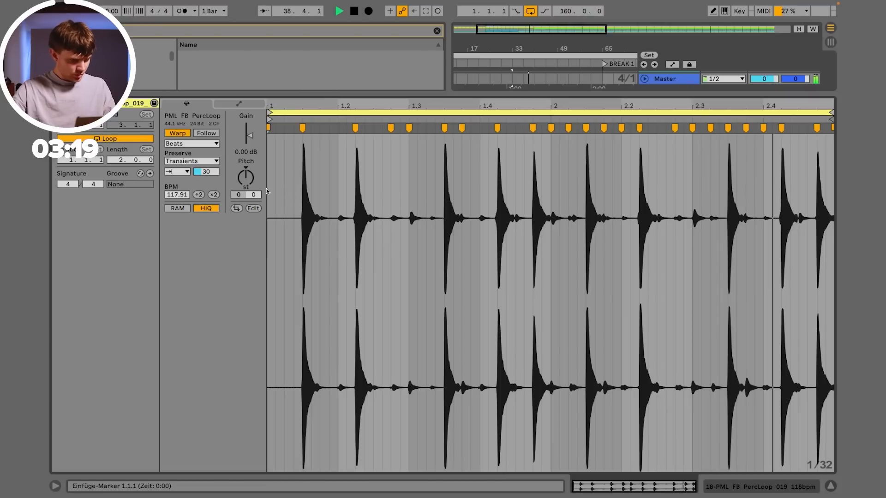
Step: Place PercLoop 019 on two tracks at -13 dB panned 34L / 27R and group them as Perc
drag(246, 178, 245, 192)
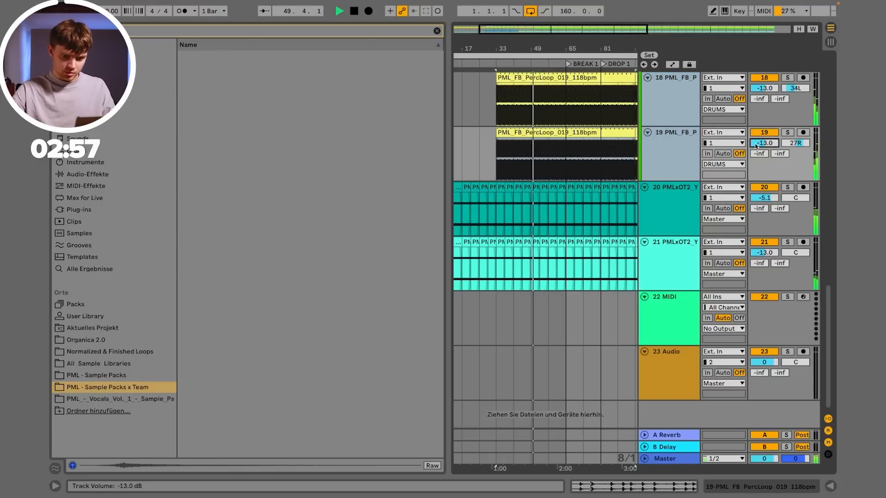
scroll(down, 3)
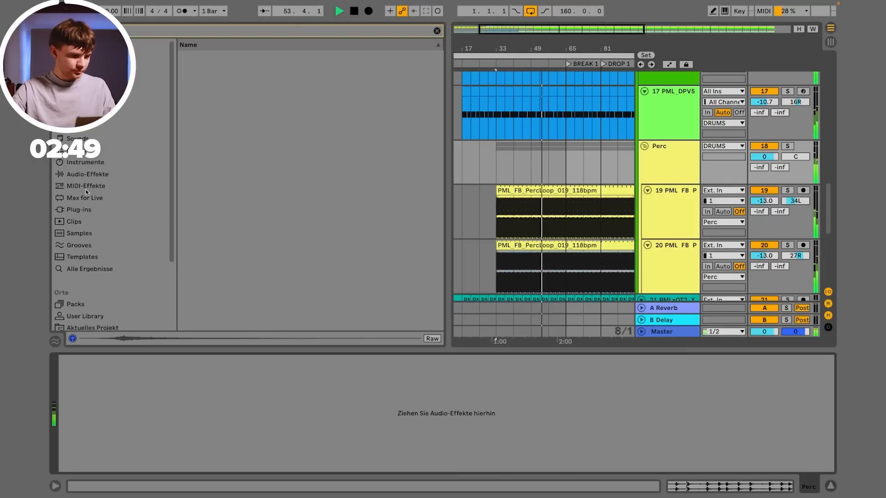
Step: Add Echo to the Perc group with a Dry/Wet ramp rising into the break
click(88, 175)
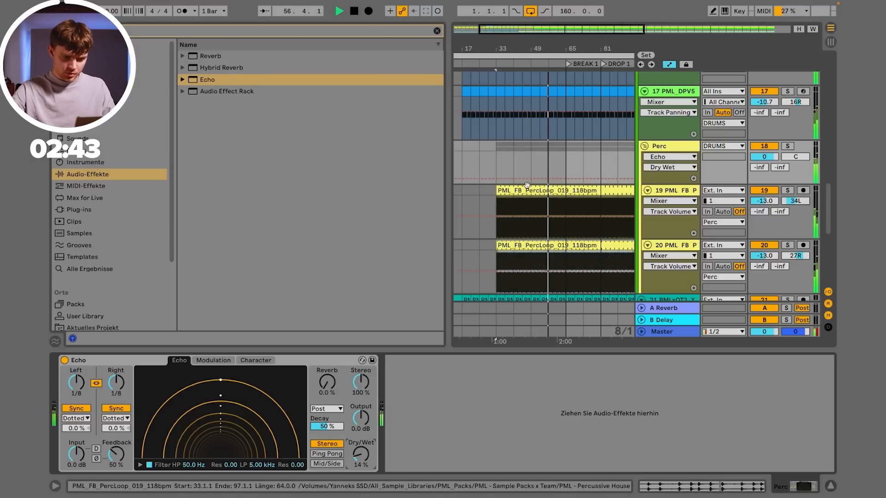
drag(530, 180, 562, 163)
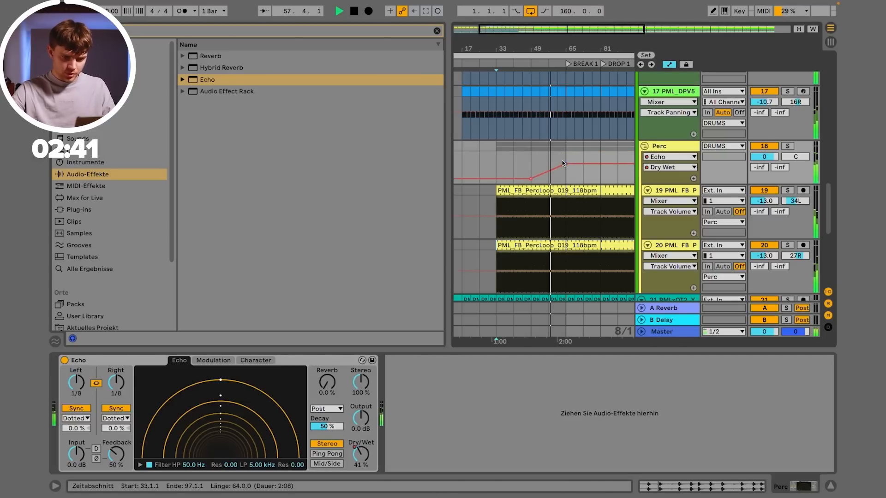
drag(560, 164, 588, 168)
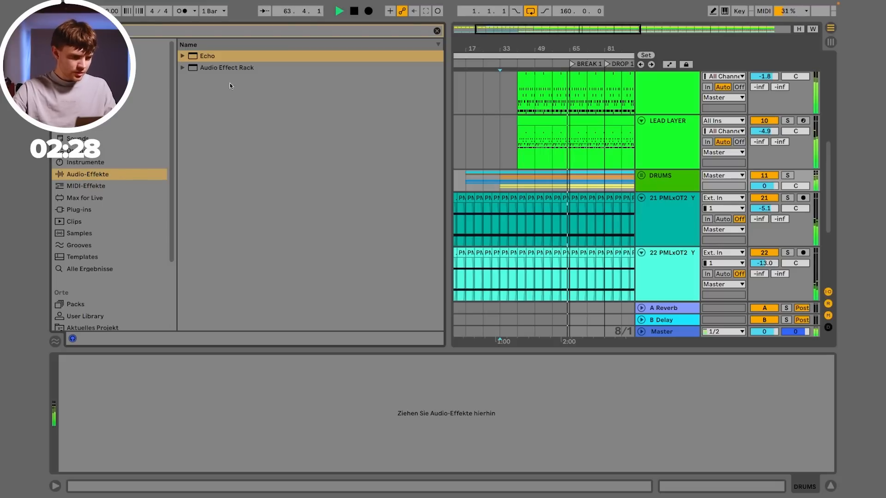
Step: Add Fade to Grey on DRUMS fading up before DROP 1, and set the lead filter point near the drop to about 0.40
click(182, 68)
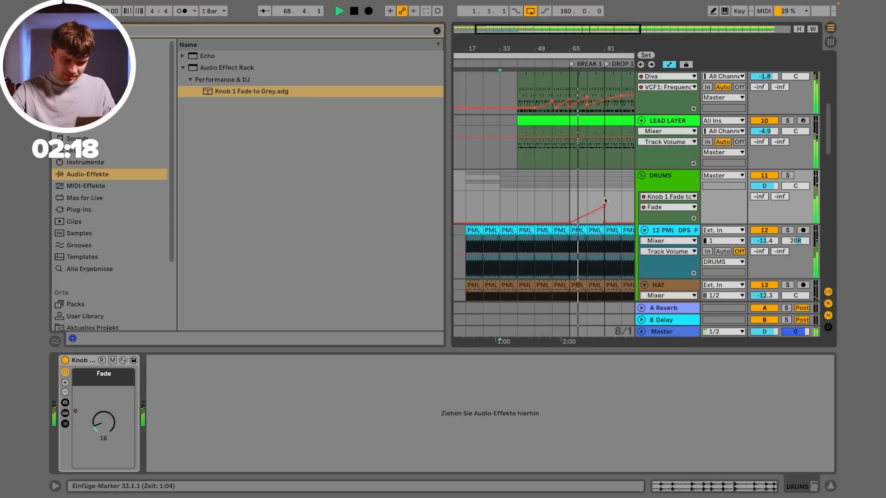
drag(590, 206, 603, 205)
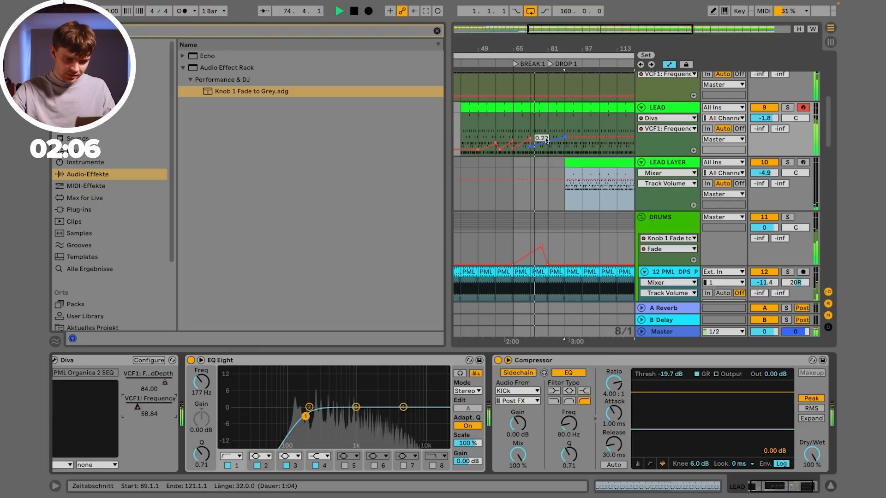
drag(545, 138, 553, 137)
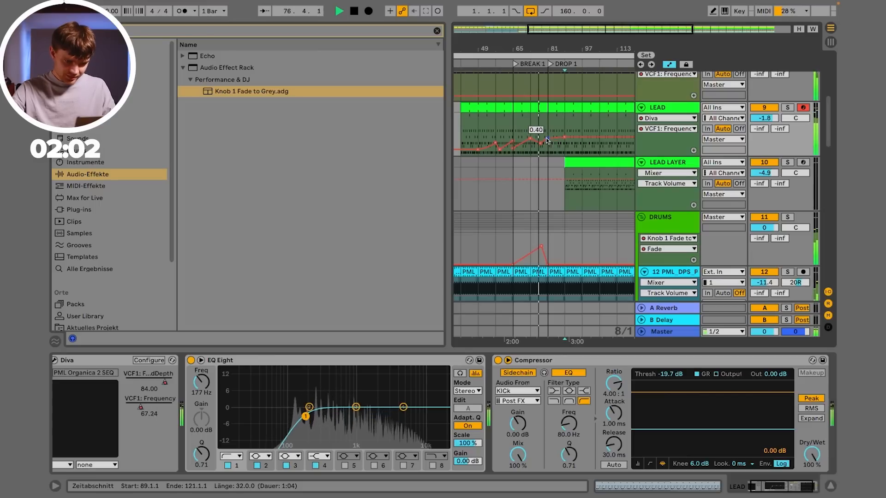
drag(550, 139, 562, 138)
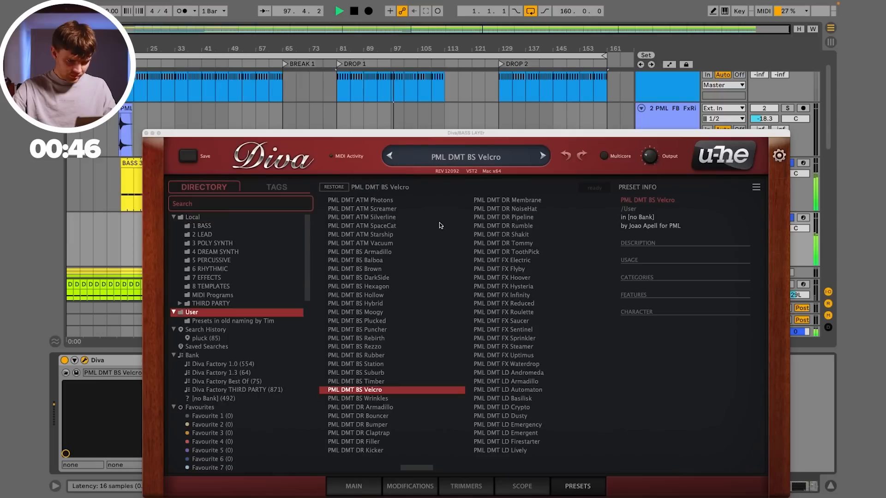
Step: Load PML DMT LD Andromeda in Diva for the bass layer and return to the LEAD tracks in the arrangement
click(356, 354)
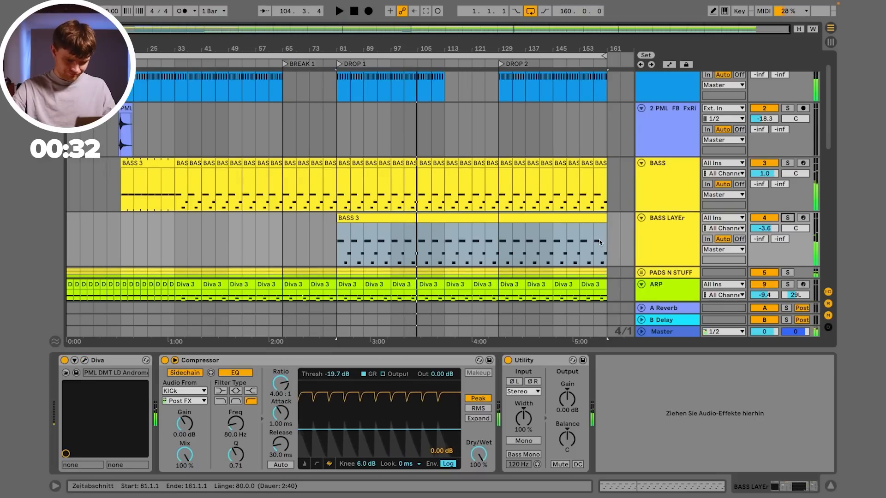
scroll(down, 3)
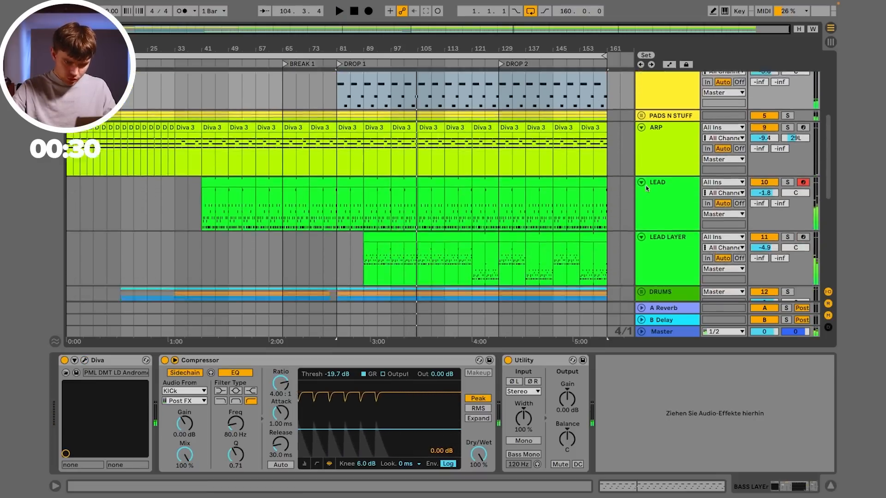